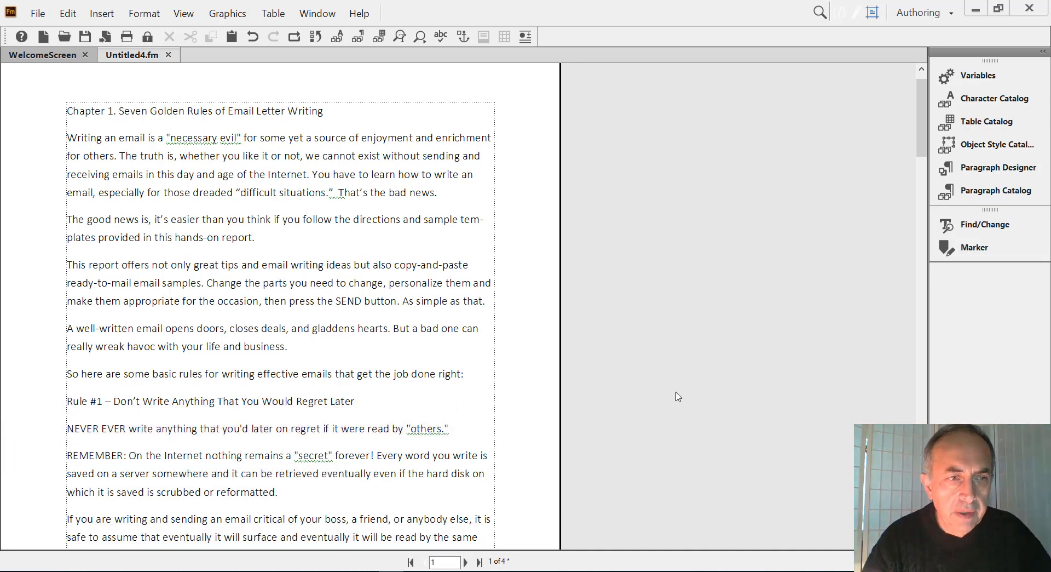
mouse_move(171, 304)
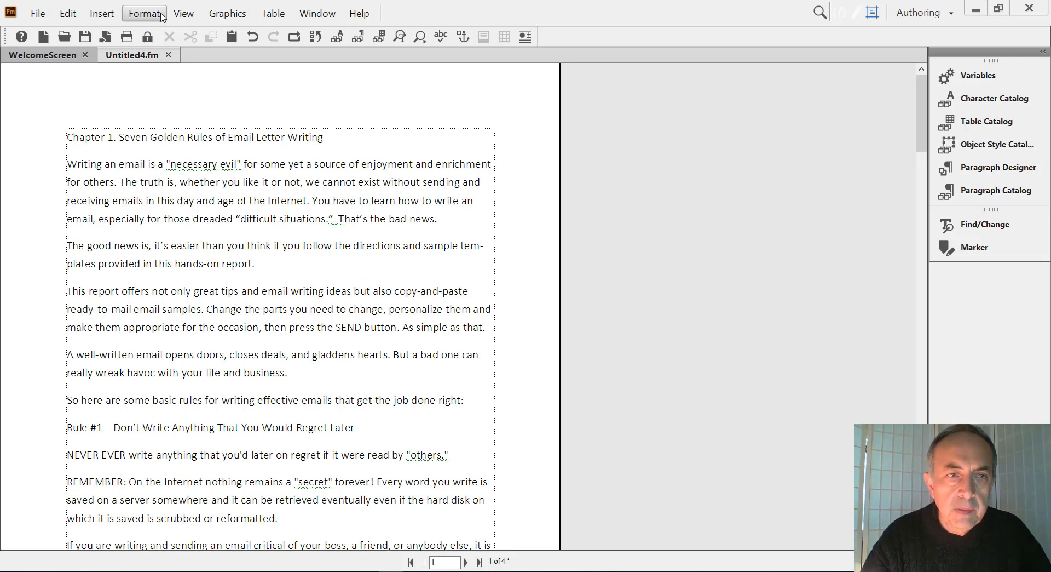
Open the Paragraph Designer from Format > Paragraphs beside the email chapter.
left_click(183, 13)
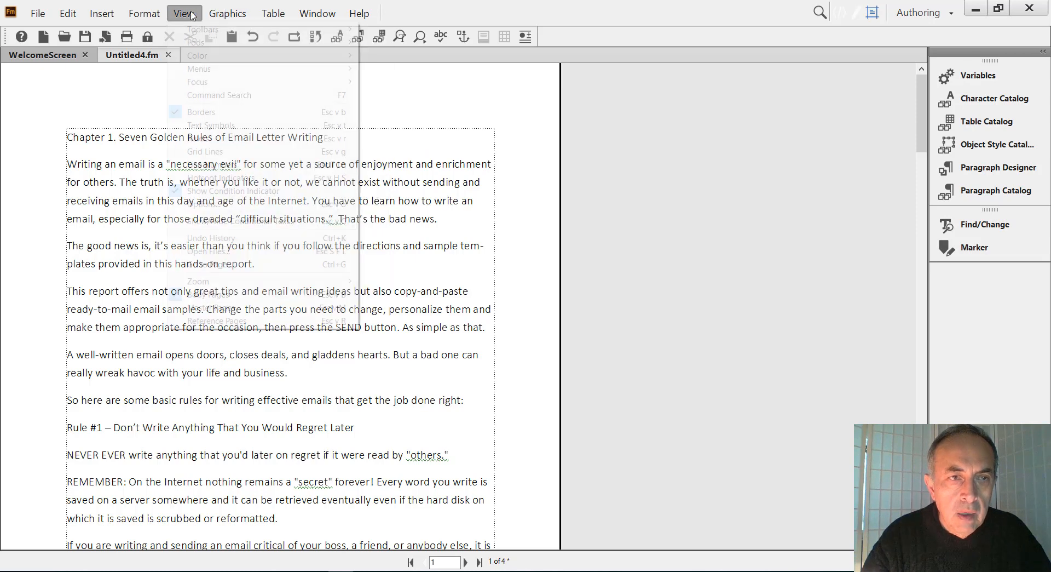
left_click(143, 12)
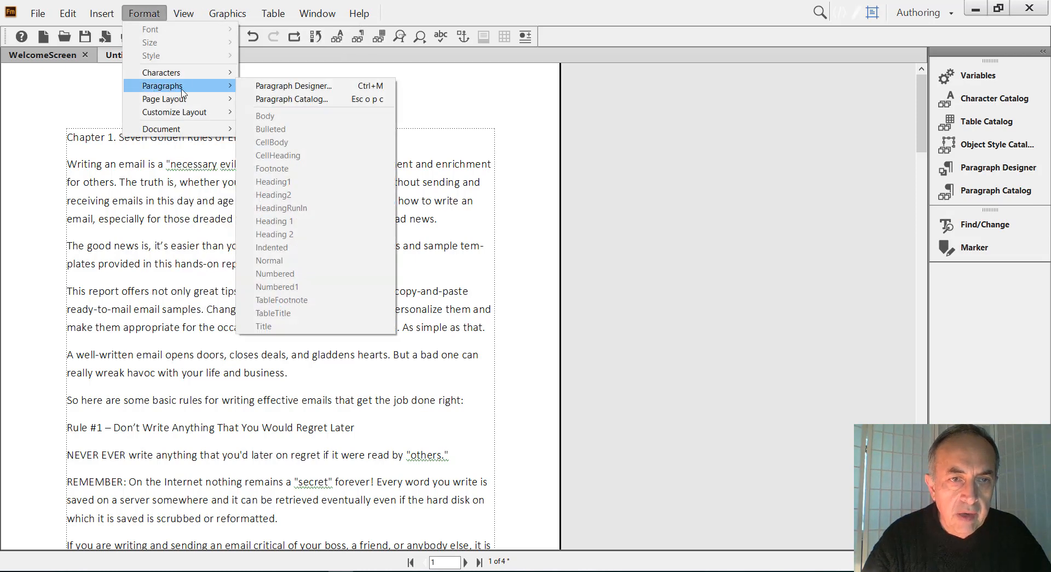
left_click(294, 85)
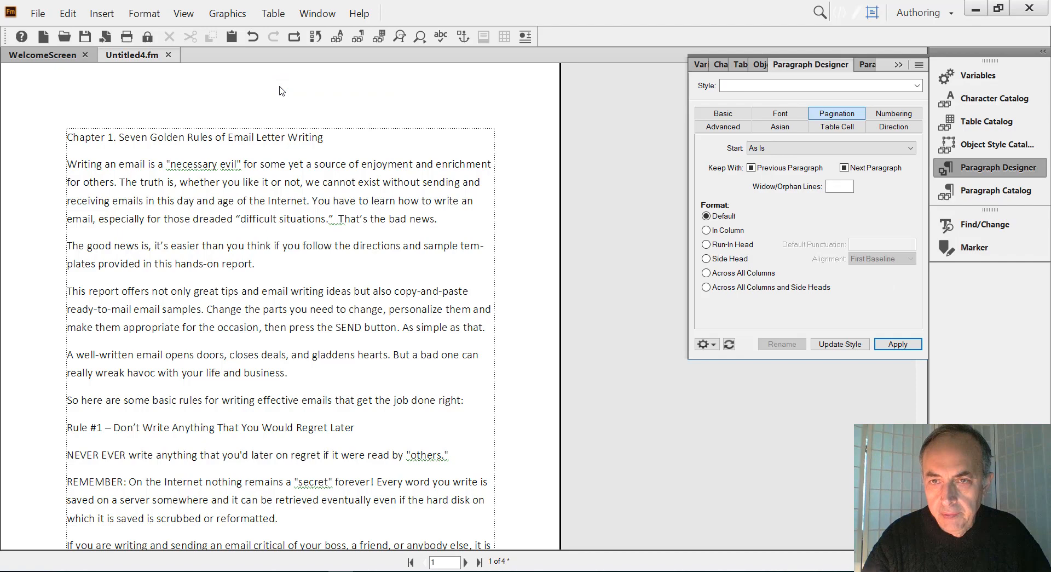
mouse_move(867, 64)
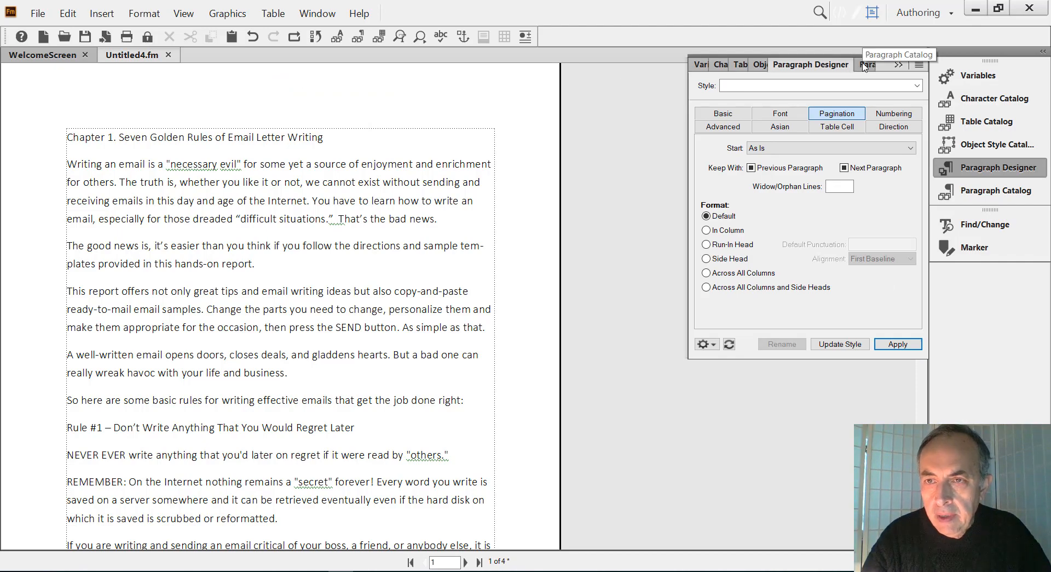
Show the Paragraph Catalog and inspect the CellHeading, Footnote and Normal formats.
left_click(990, 191)
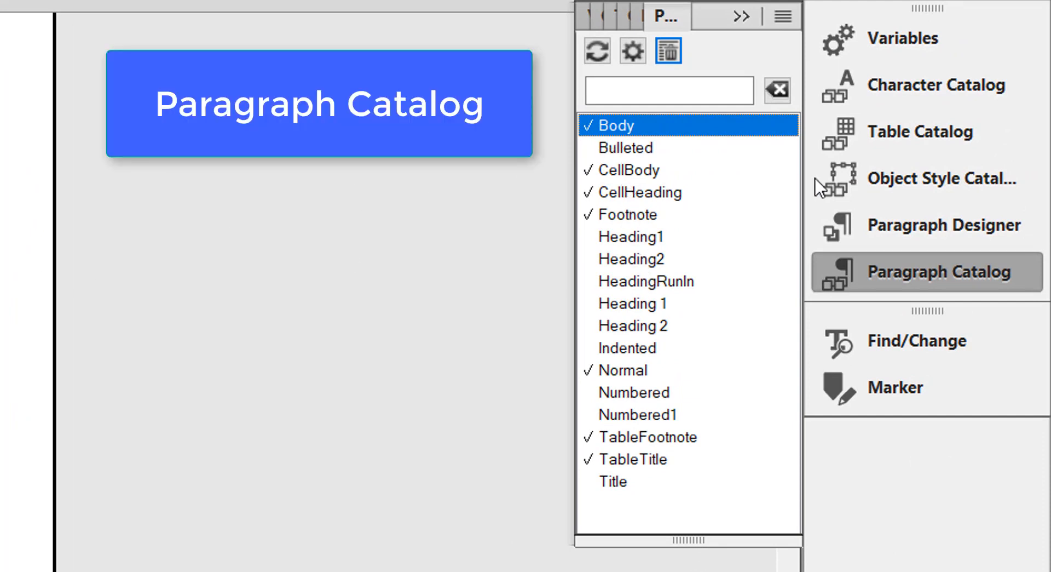
mouse_move(762, 264)
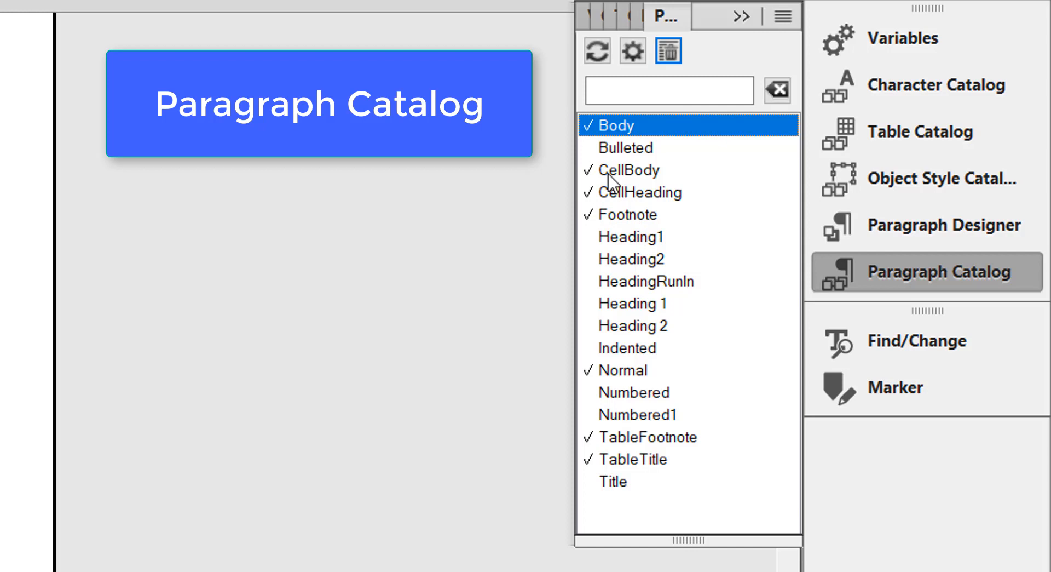
left_click(650, 192)
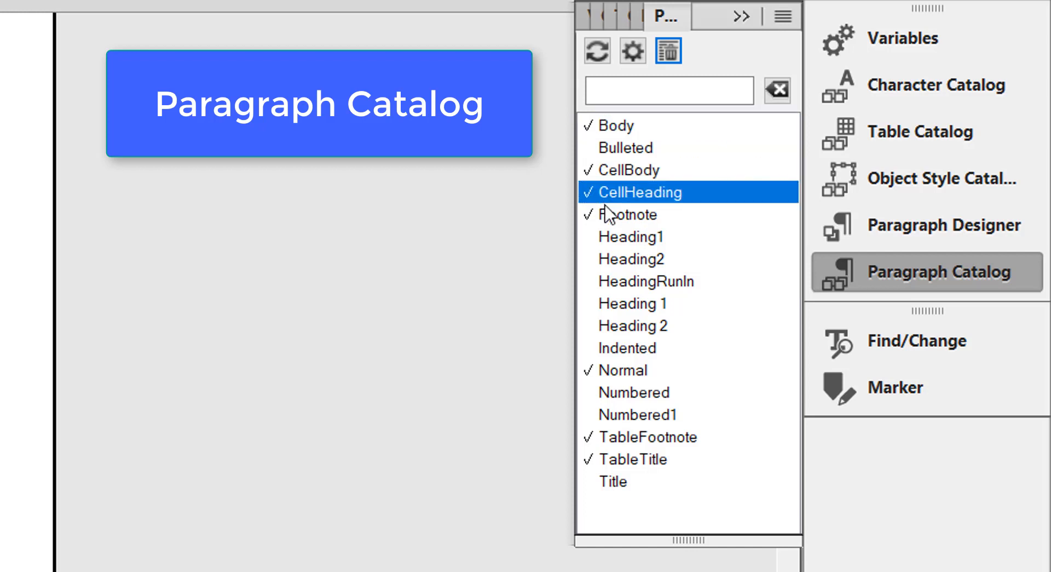
left_click(627, 213)
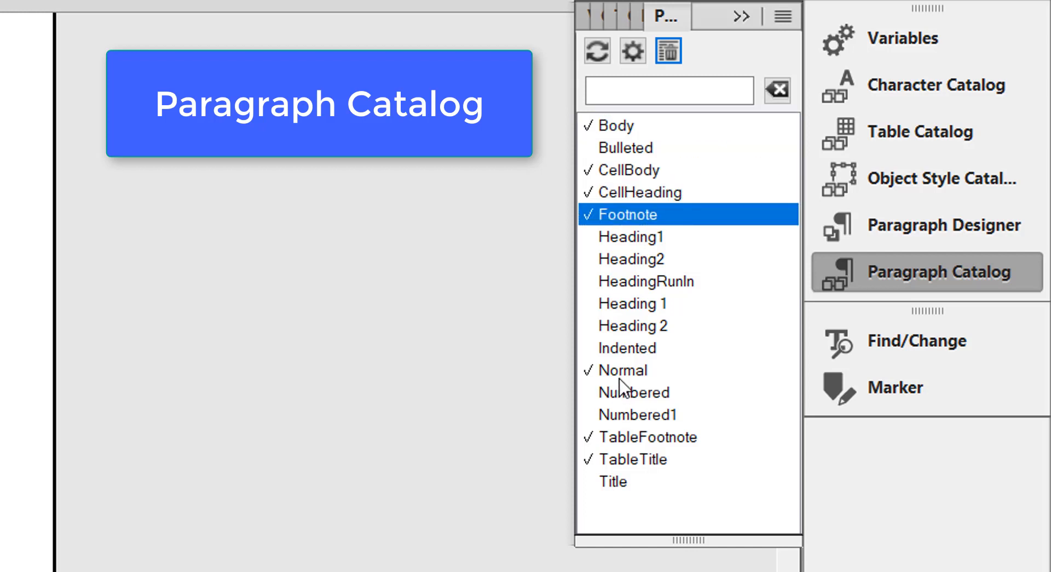
left_click(630, 370)
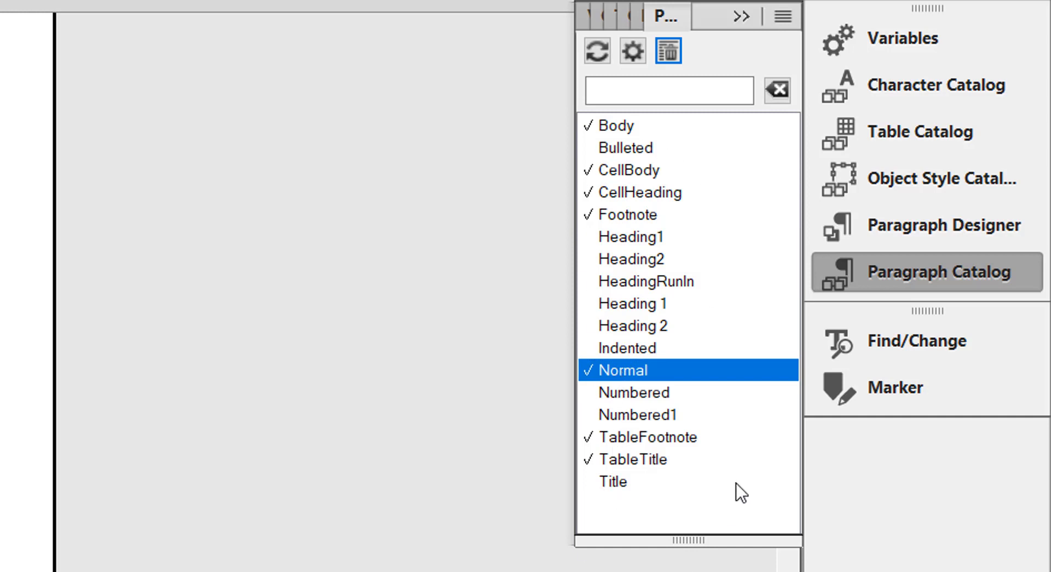
mouse_move(563, 163)
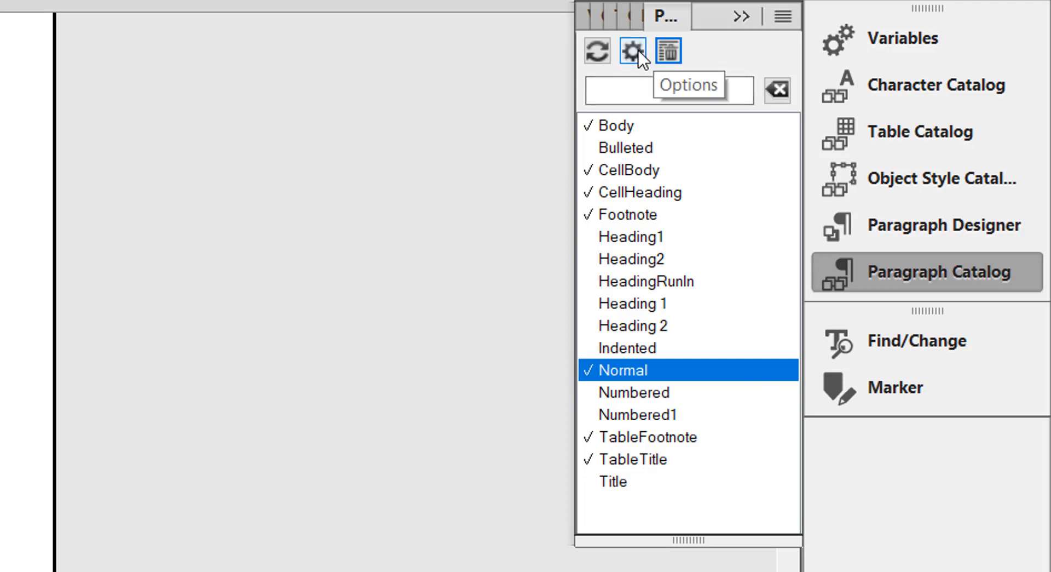
mouse_move(637, 61)
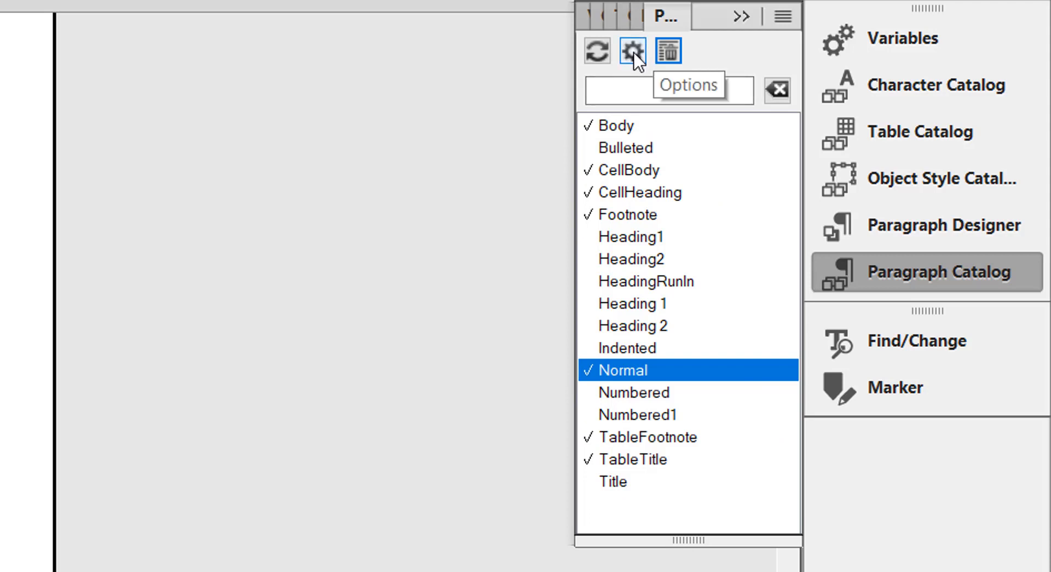
Set the Paragraph Catalog options to Show used before unused.
left_click(630, 50)
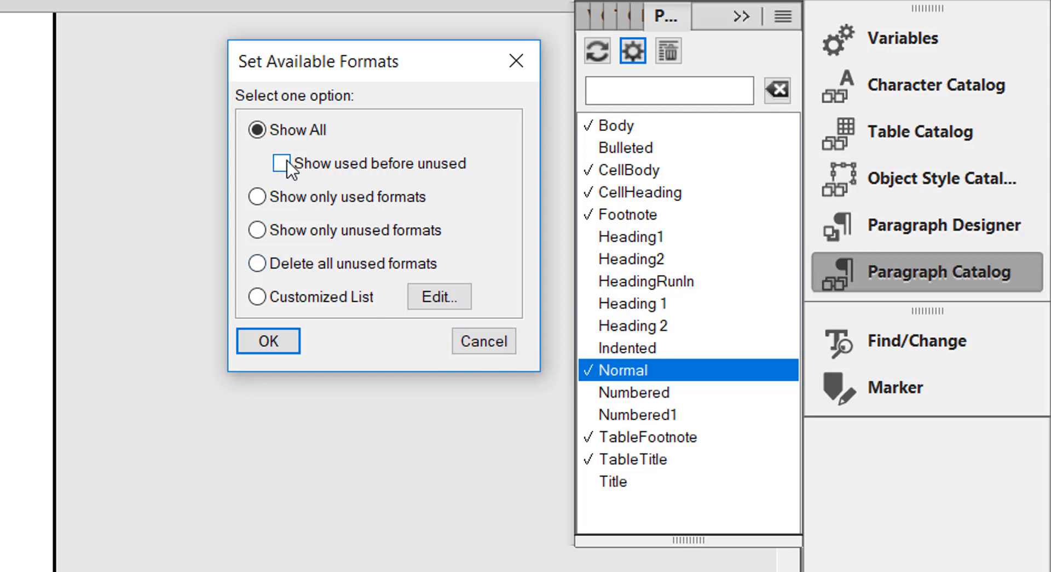
left_click(281, 162)
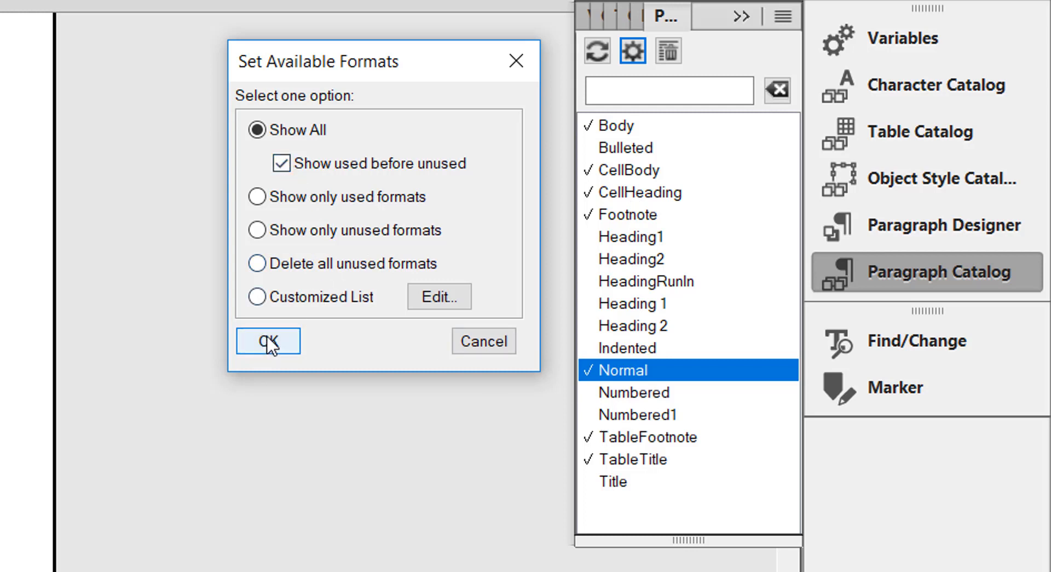
left_click(267, 340)
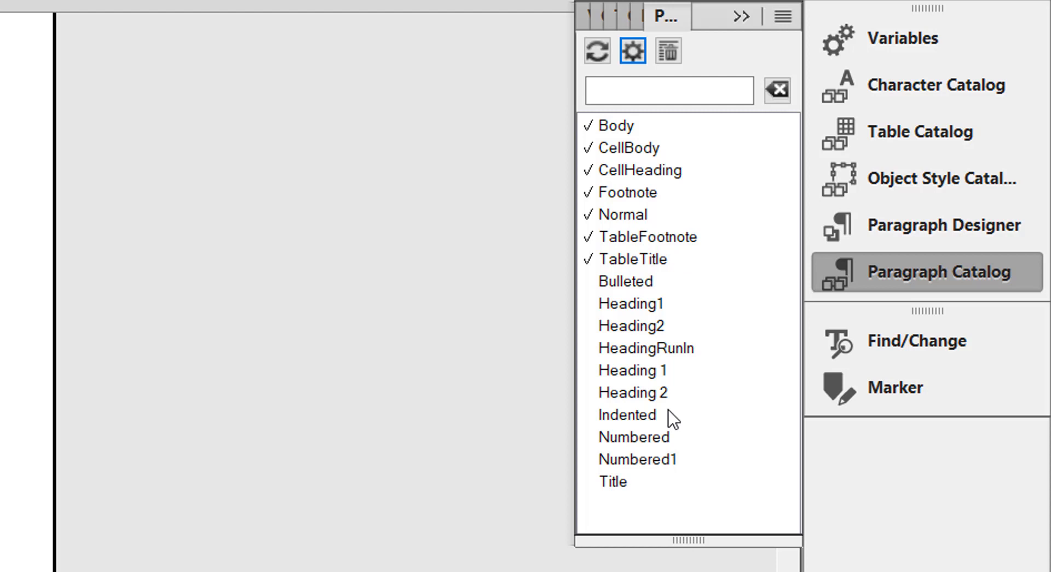
mouse_move(659, 489)
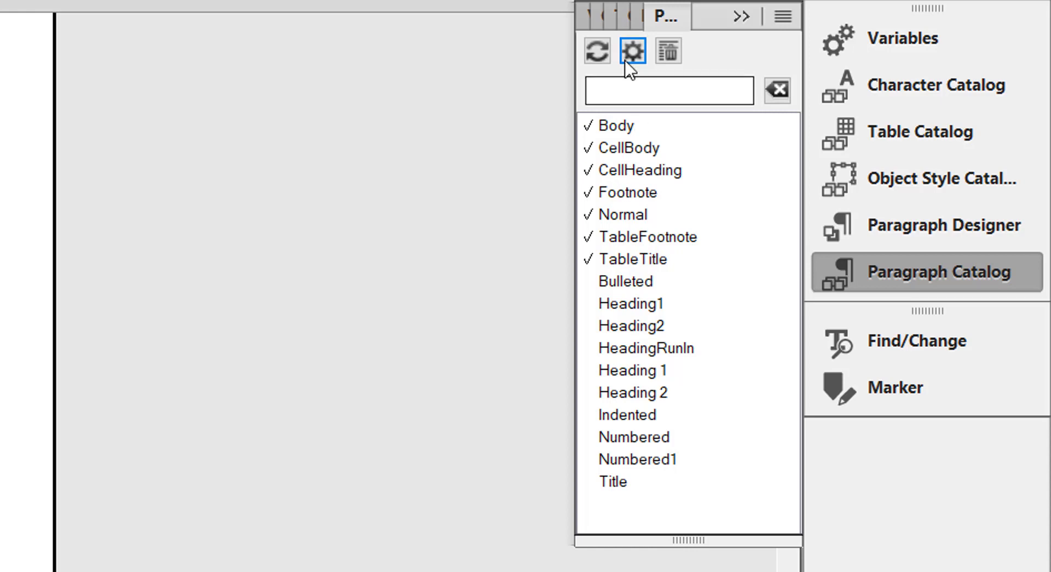
Restrict the Paragraph Catalog to the seven in-use formats, then reopen its options.
left_click(631, 50)
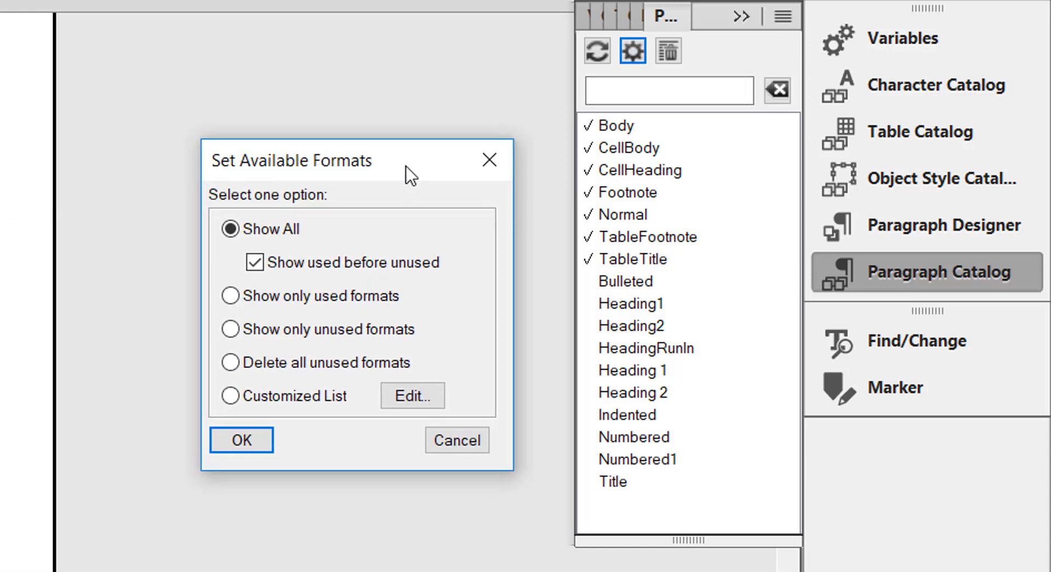
left_click(230, 295)
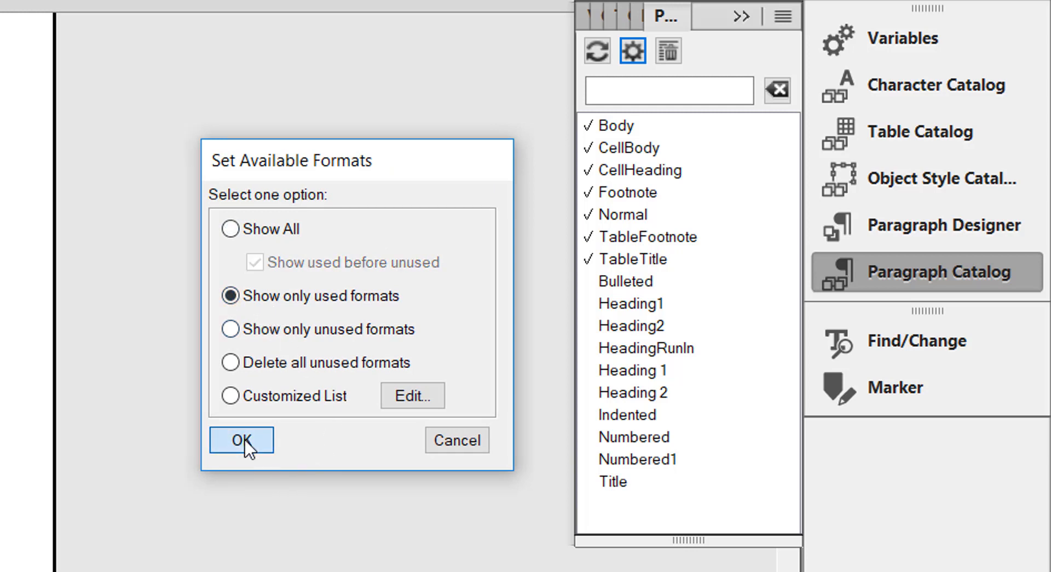
left_click(240, 440)
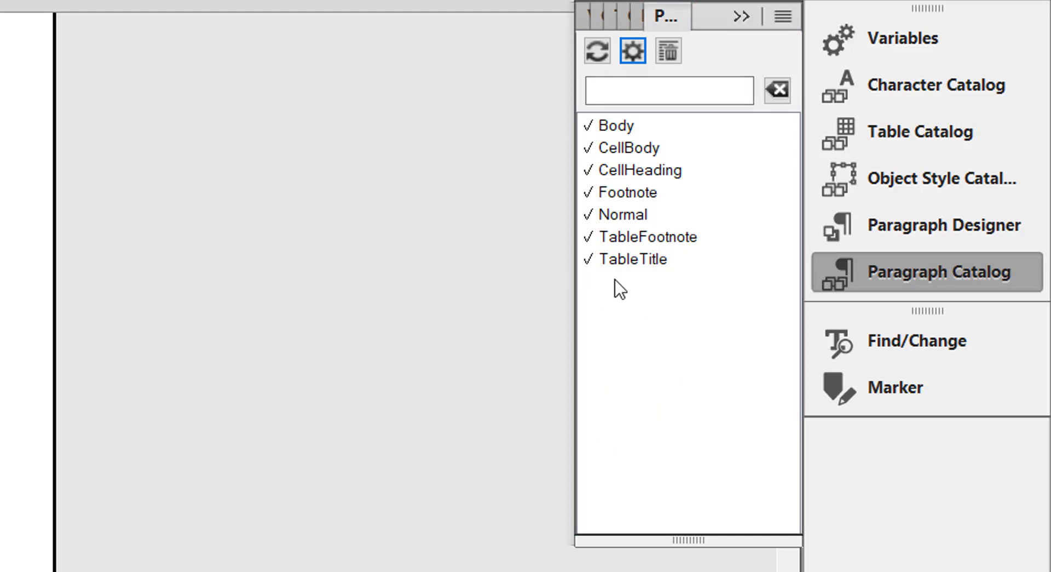
mouse_move(632, 51)
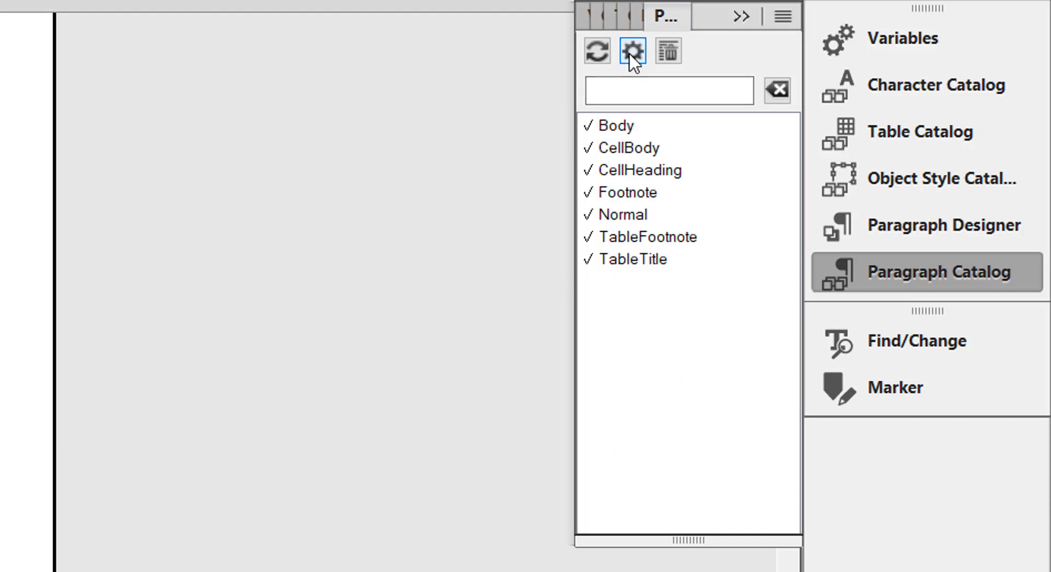
left_click(630, 51)
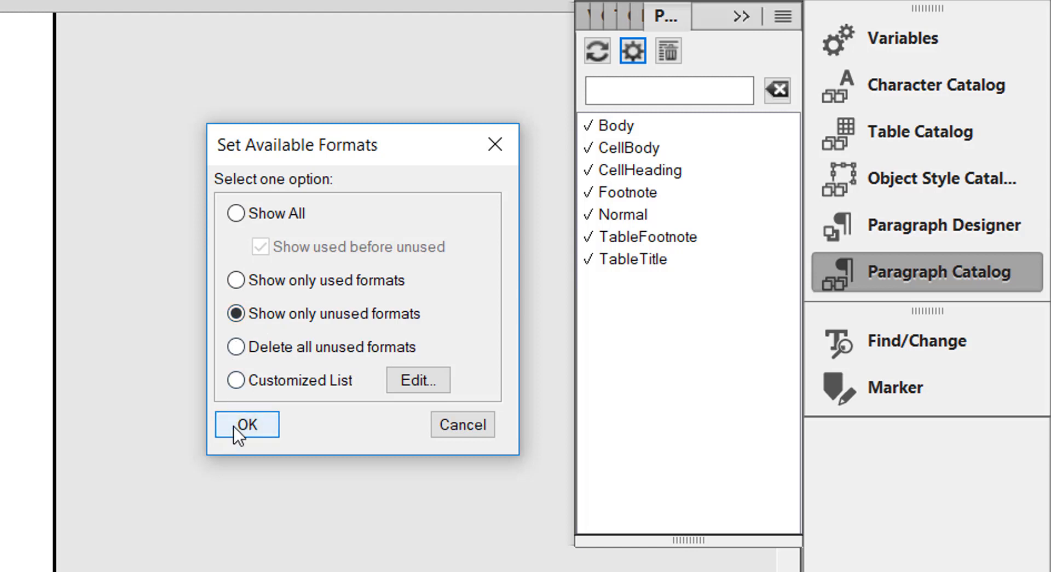
List only unused formats, then restore Show All with used formats first.
left_click(246, 425)
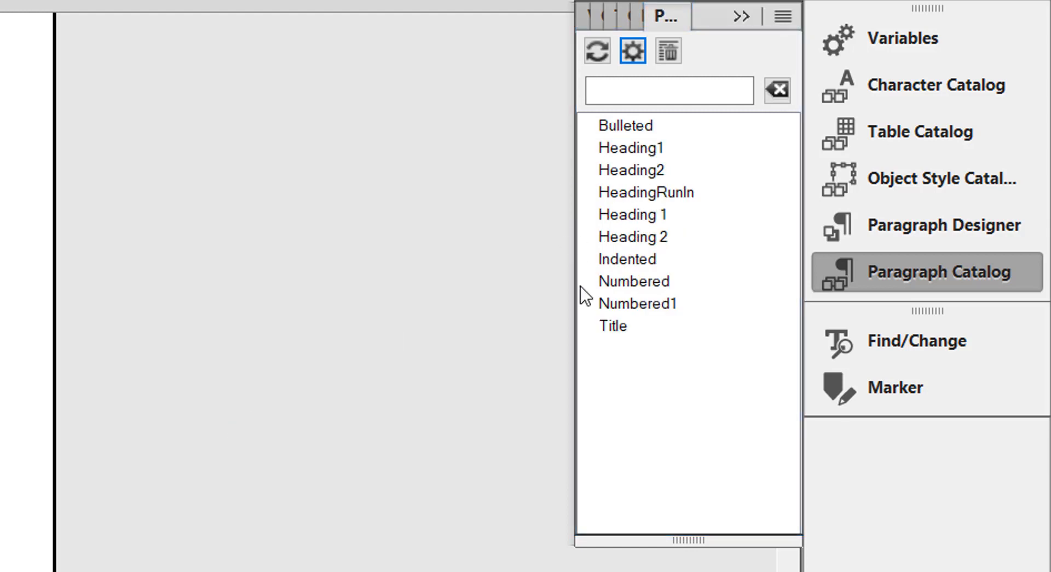
left_click(630, 51)
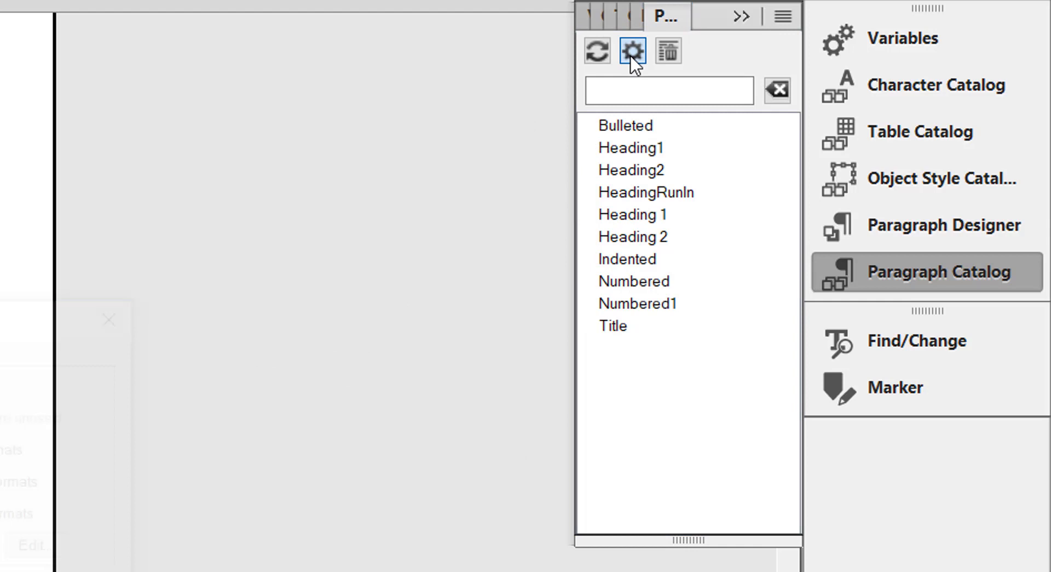
left_click(630, 51)
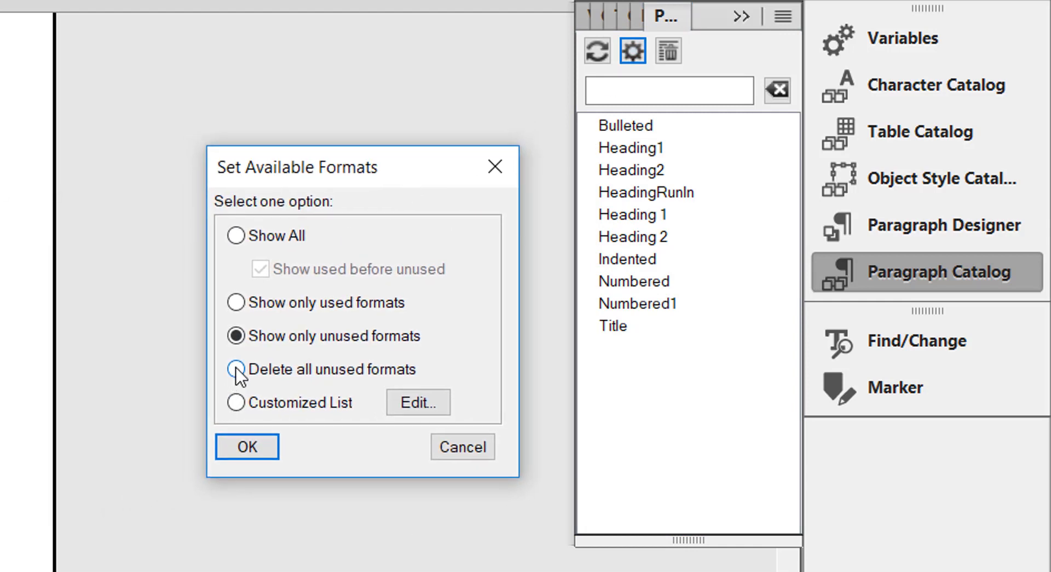
left_click(236, 368)
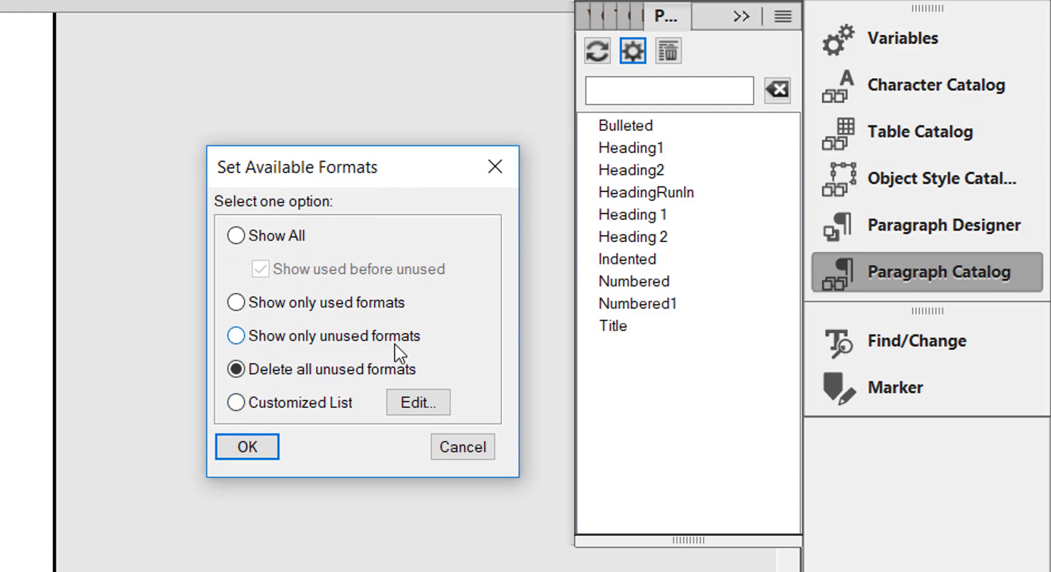
mouse_move(235, 402)
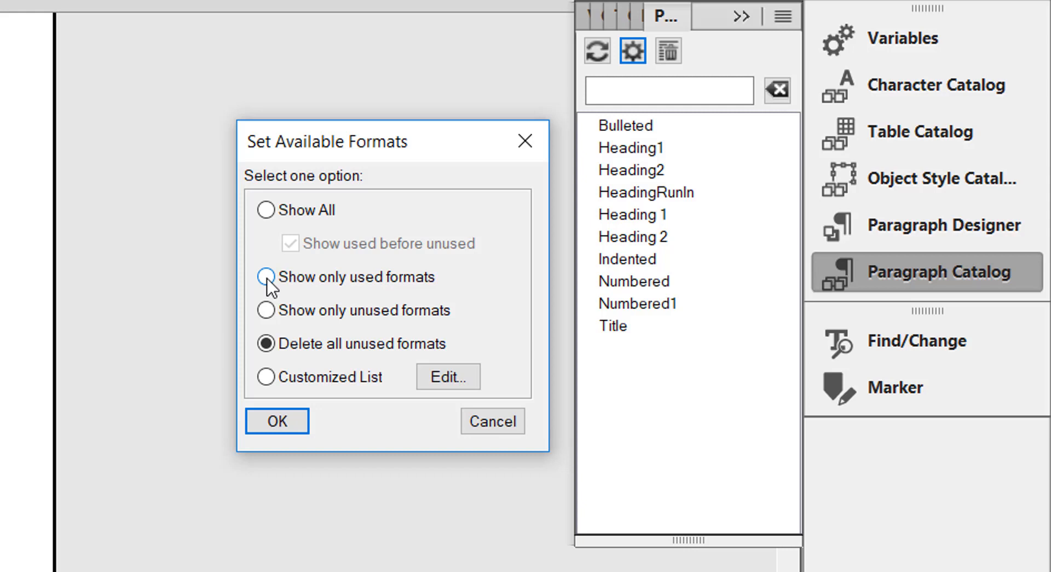
left_click(266, 209)
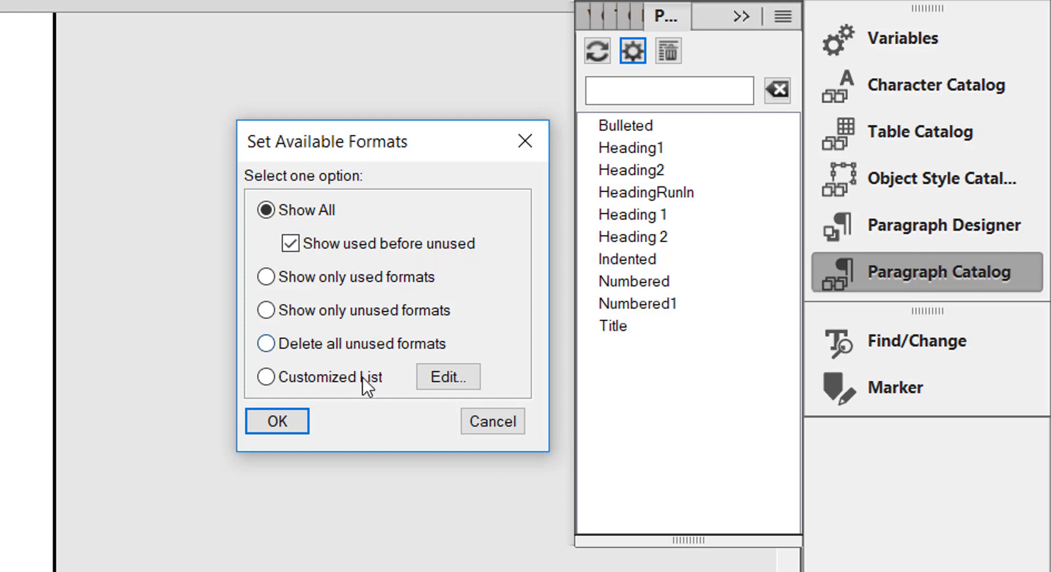
left_click(276, 421)
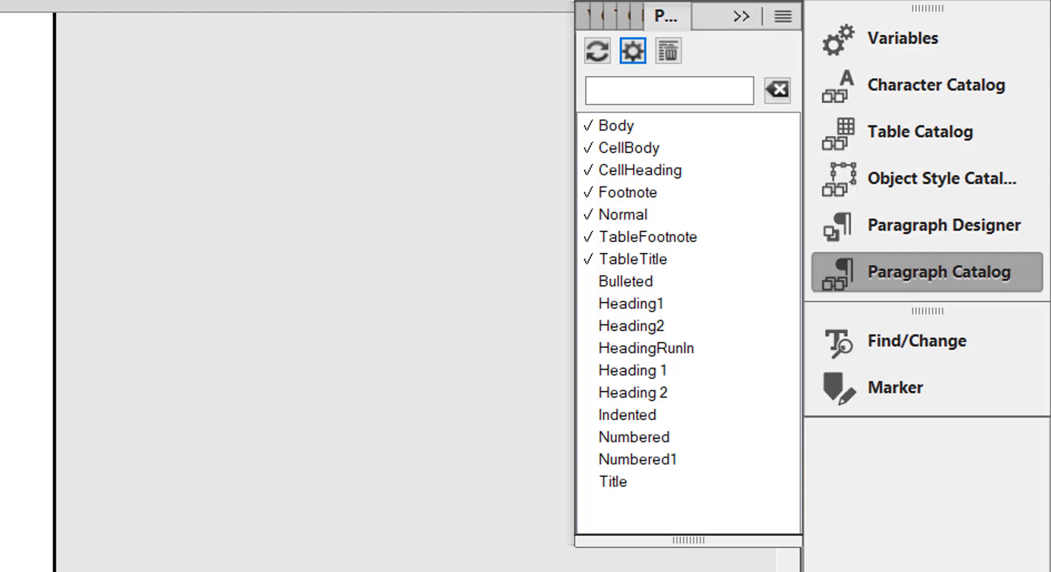
Apply the Body format to the opening 'email is a necessary evil' paragraph.
left_click(625, 214)
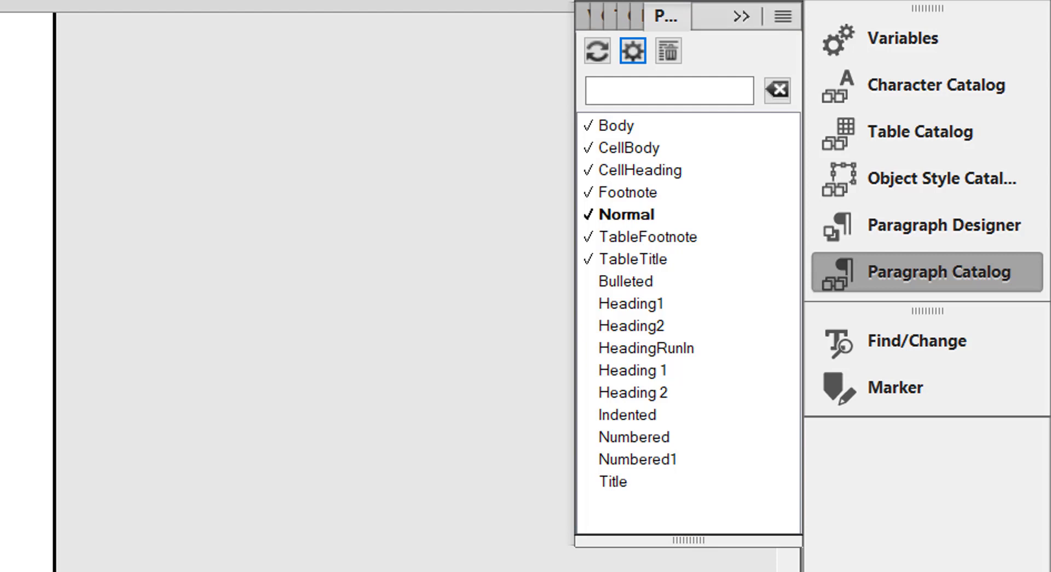
mouse_move(631, 257)
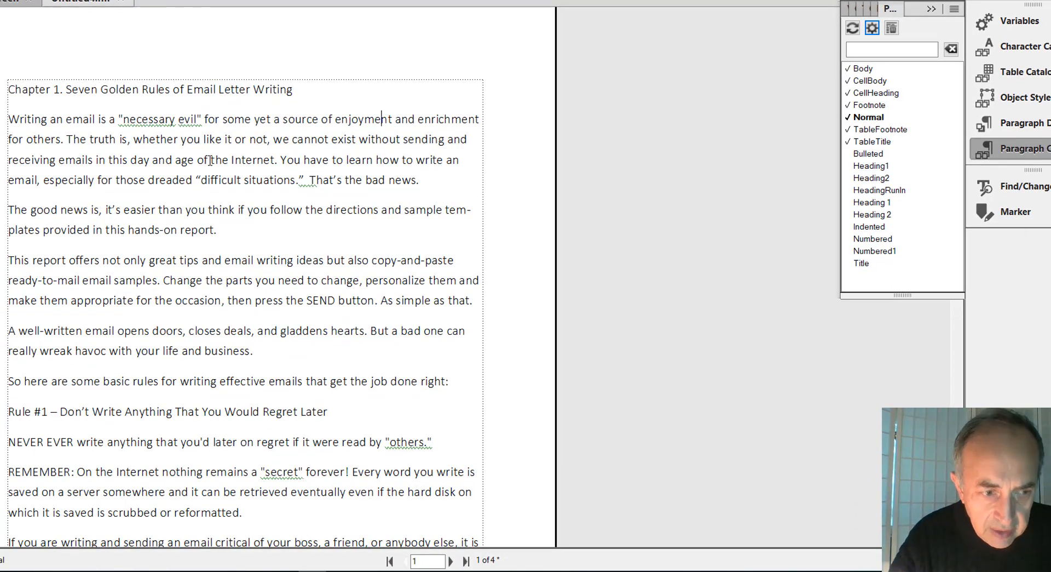
left_click(226, 119)
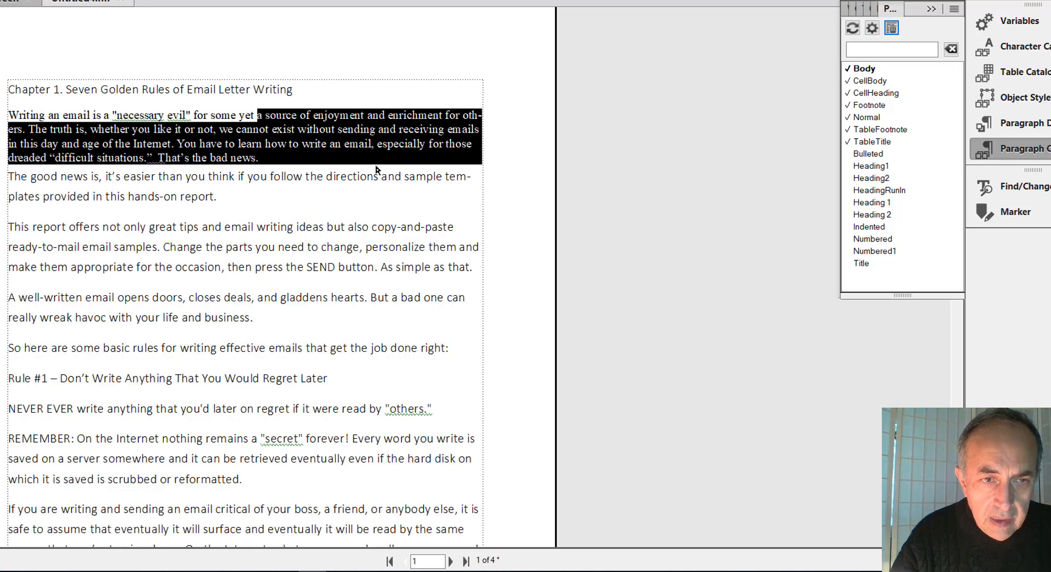
left_click(260, 158)
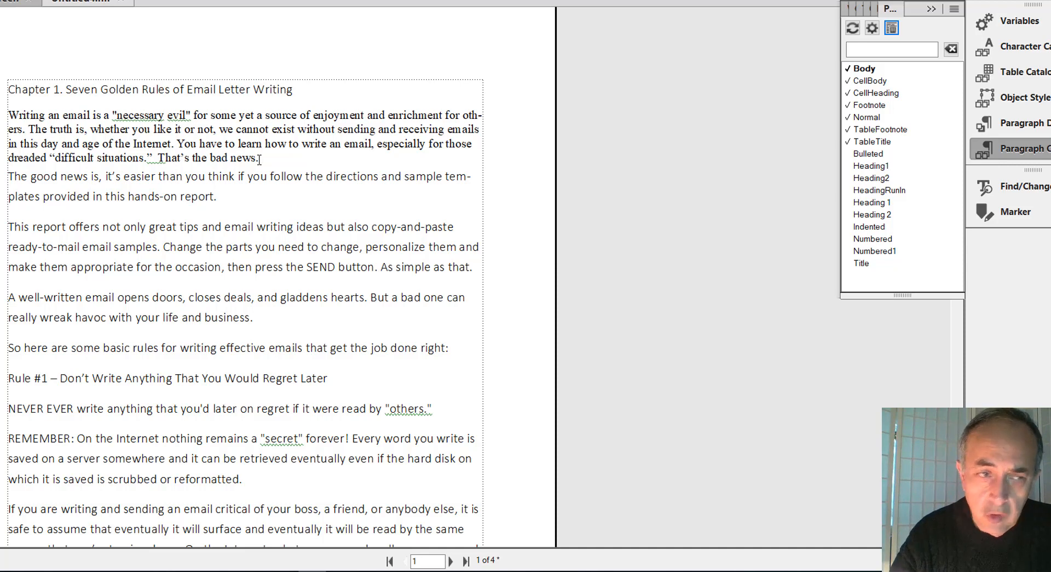
left_click_drag(9, 114, 259, 158)
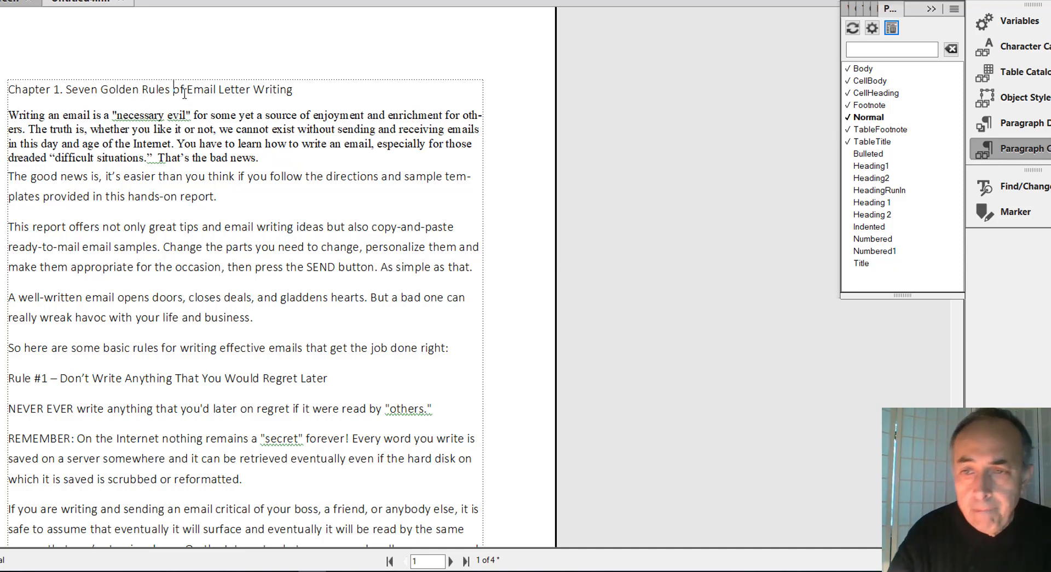
Place the cursor in the chapter title and float the Paragraph Catalog as a panel.
left_click(189, 89)
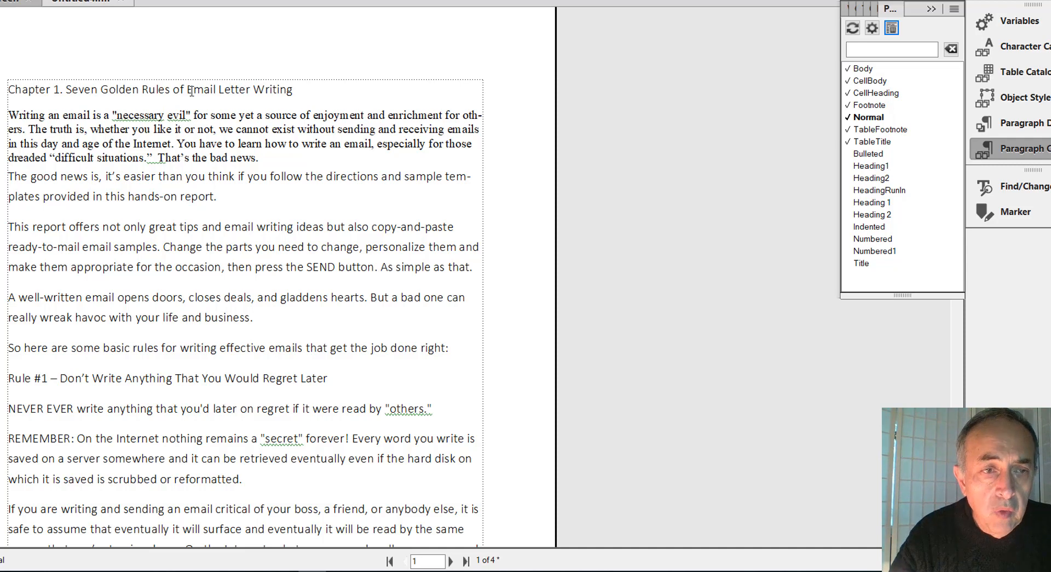
mouse_move(874, 173)
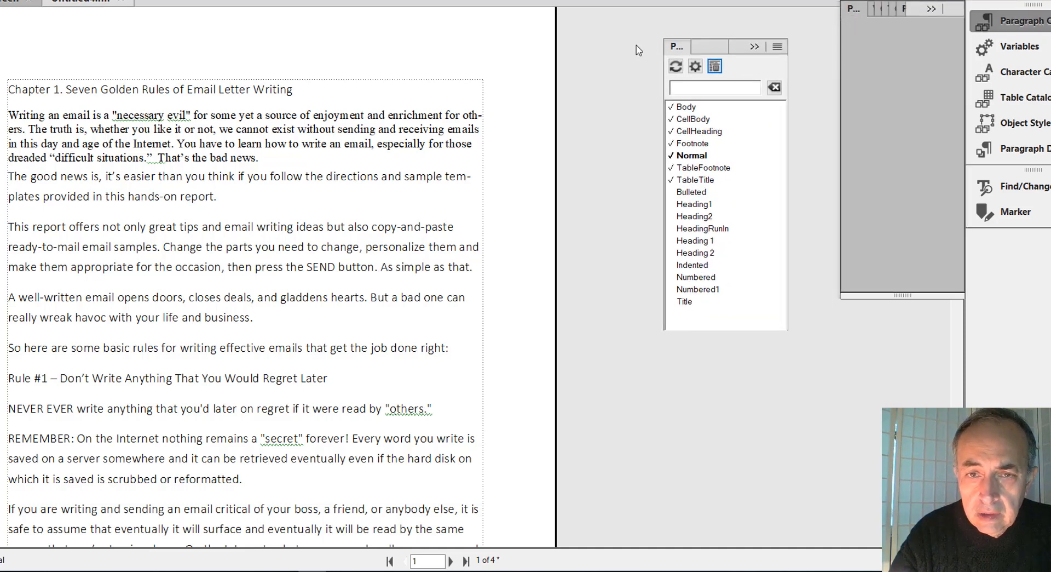
left_click_drag(675, 46, 511, 52)
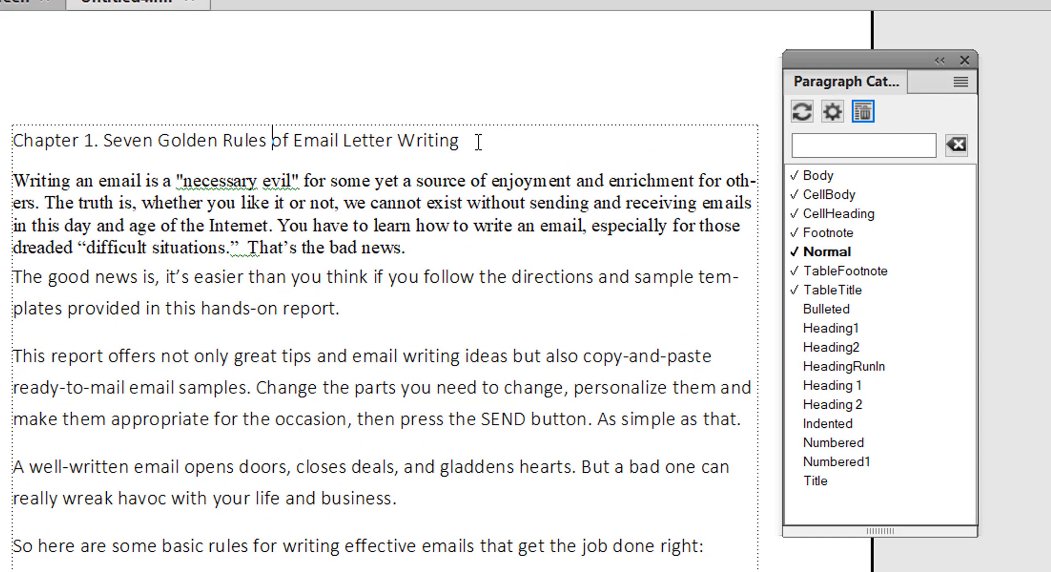
mouse_move(756, 289)
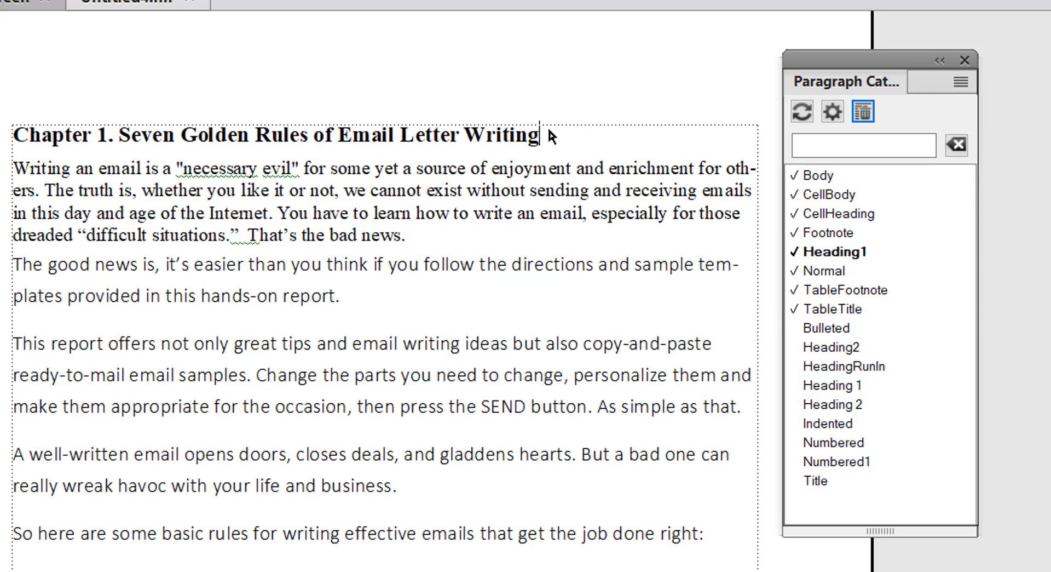
mouse_move(544, 143)
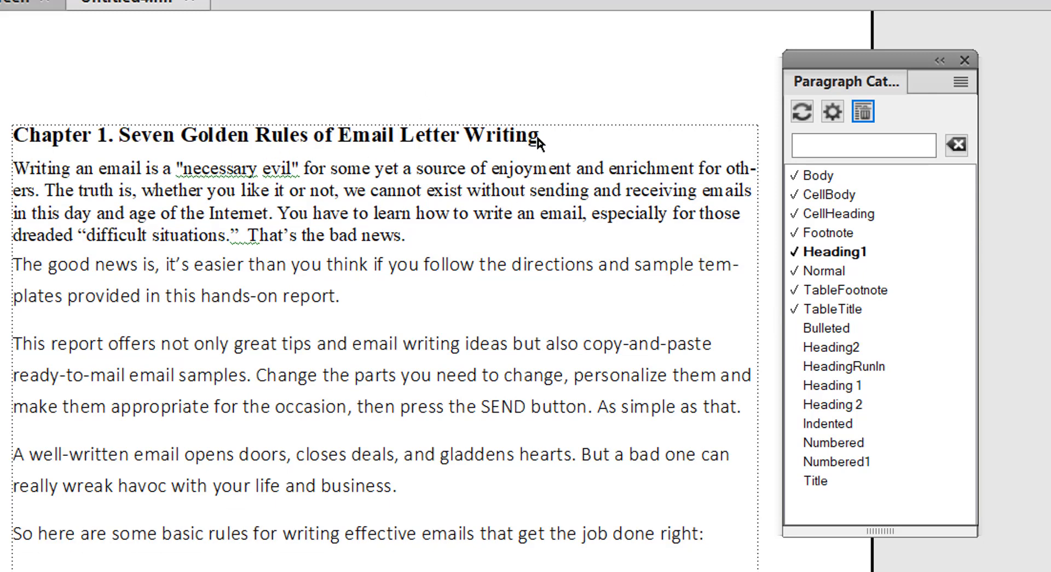
Apply the Heading2 format to the 'Rule #3 – Subject Line' heading.
scroll("down", 3)
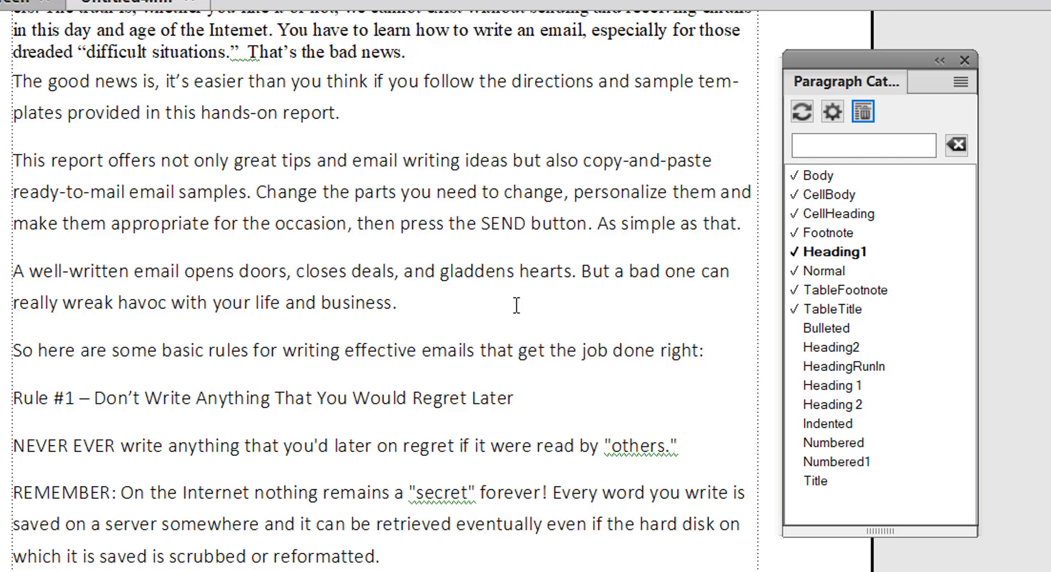
scroll("down", 3)
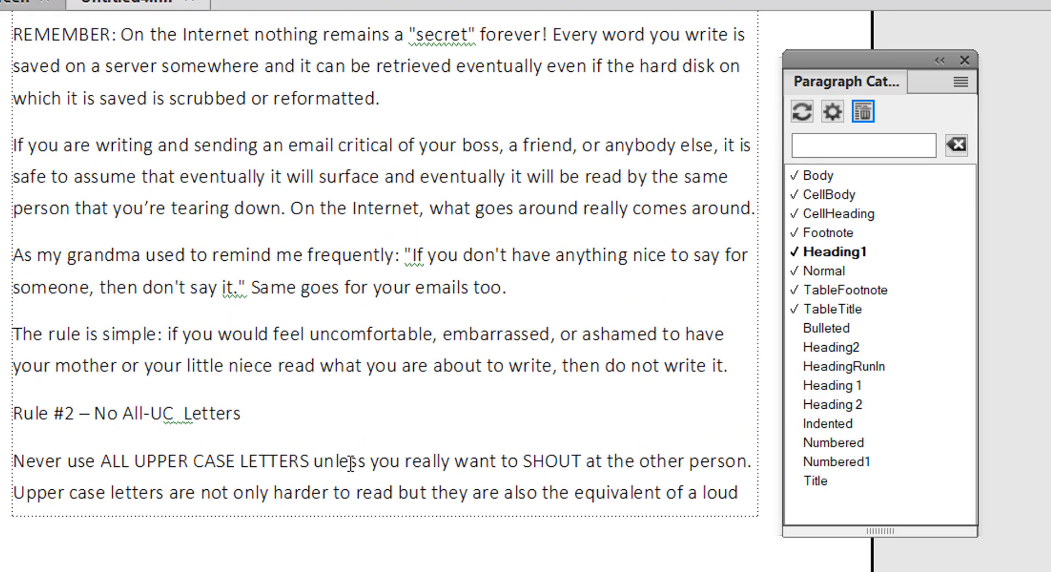
left_click(827, 270)
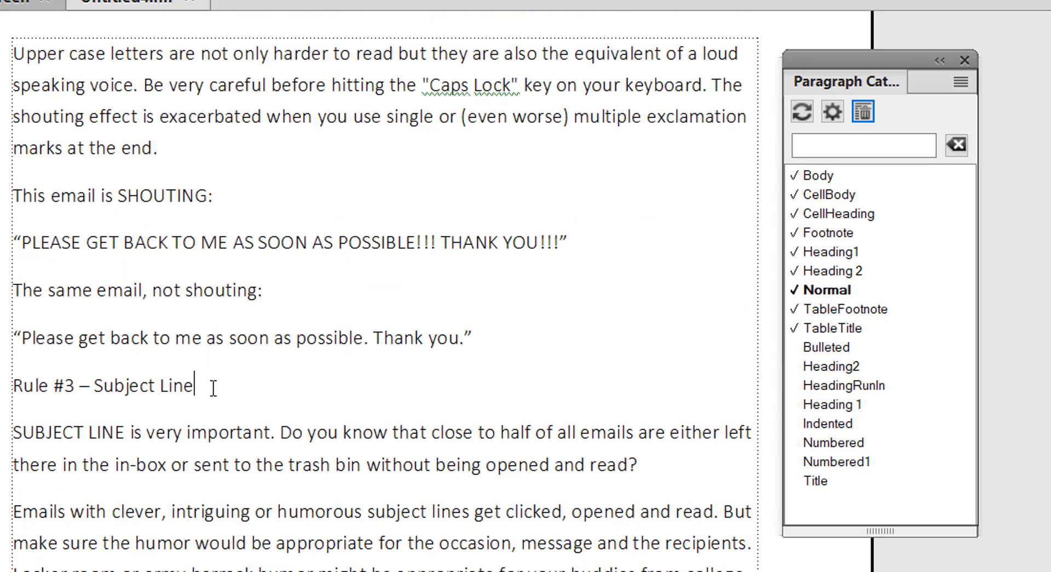
left_click(831, 365)
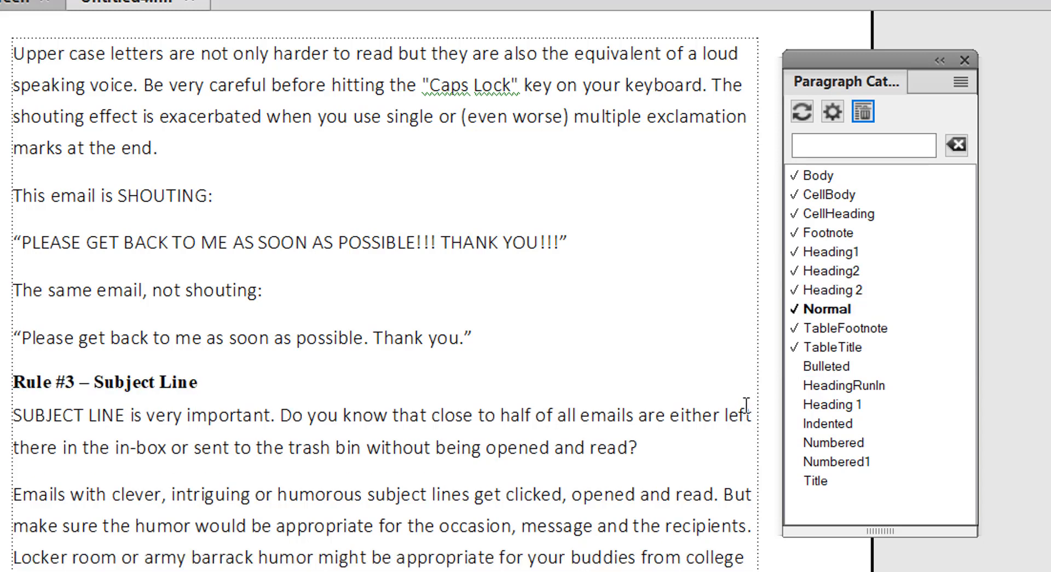
Apply the Heading 2 format to the Rule #2 line.
left_click(834, 290)
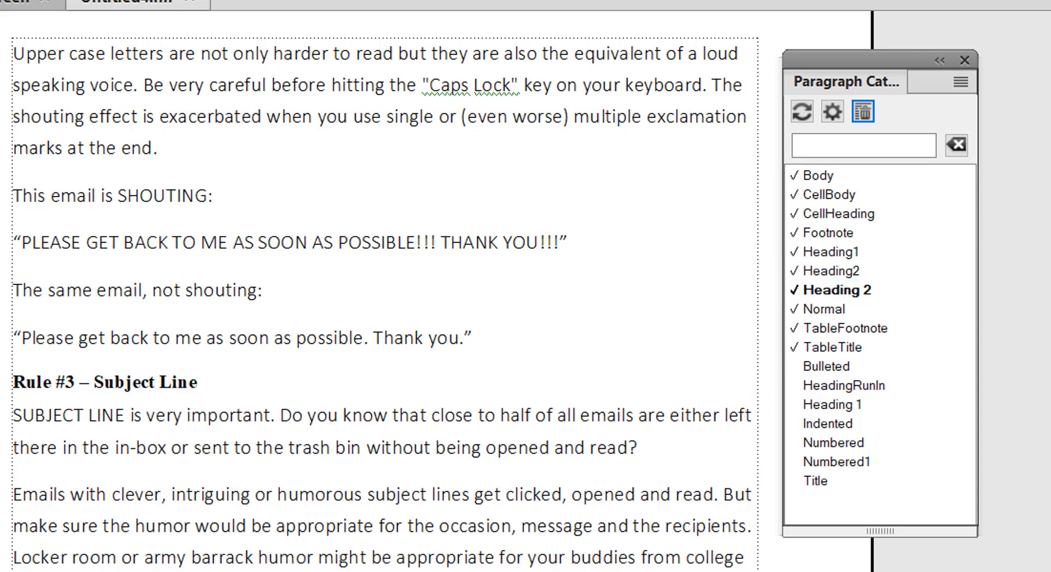
scroll("down", 3)
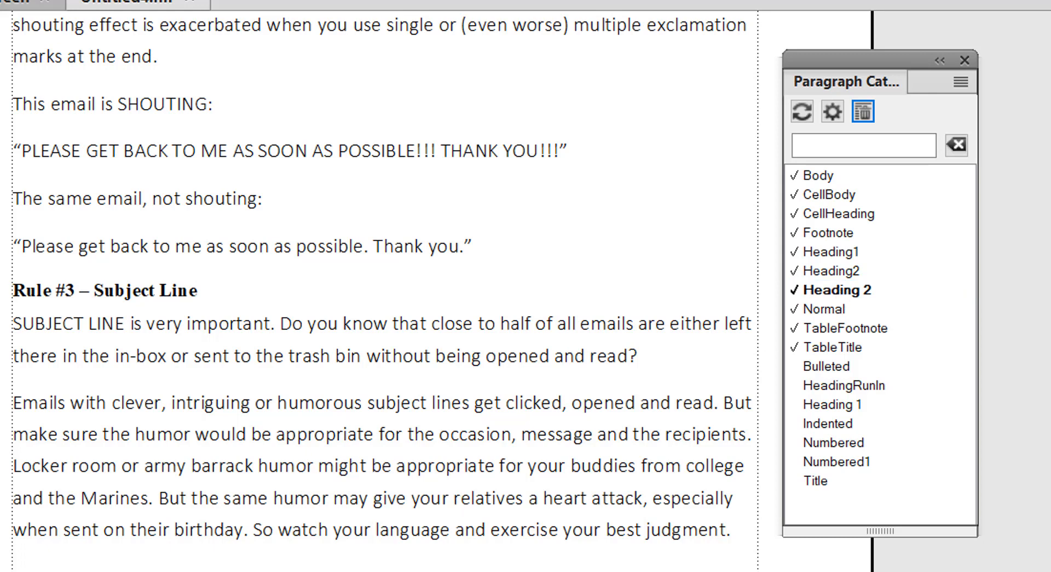
left_click(822, 308)
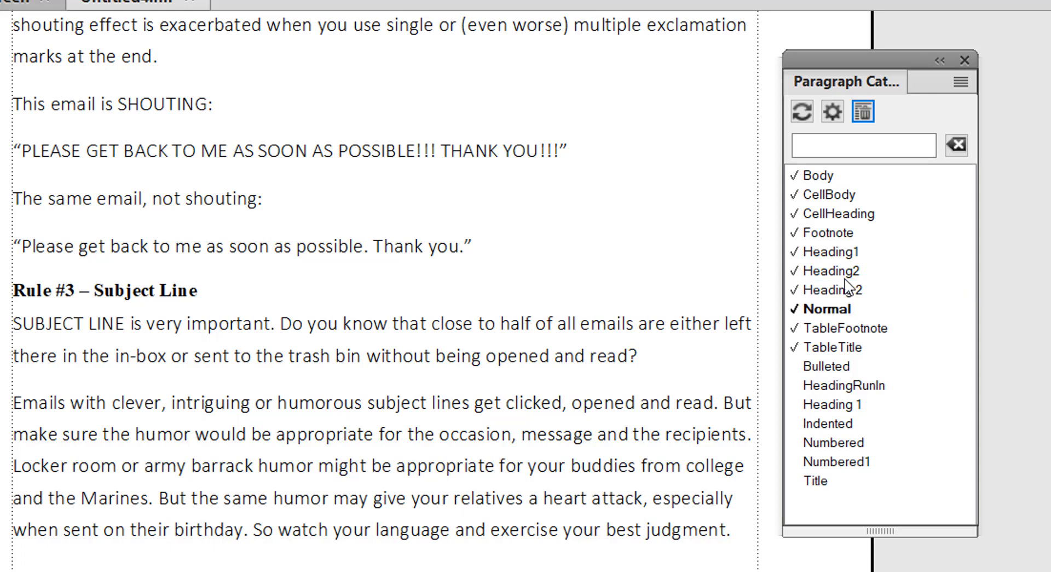
left_click(834, 289)
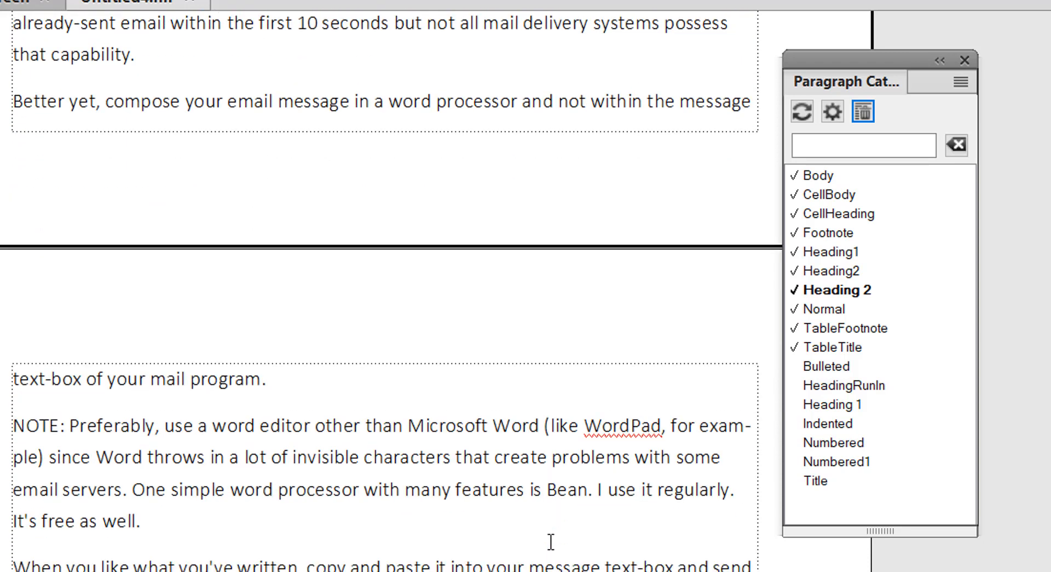
scroll("down", 3)
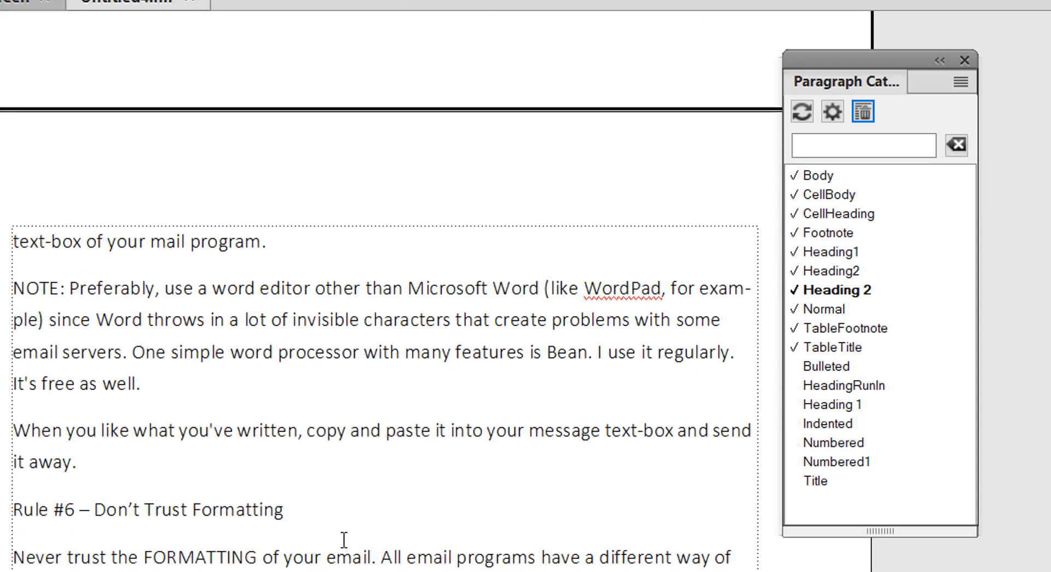
left_click(825, 308)
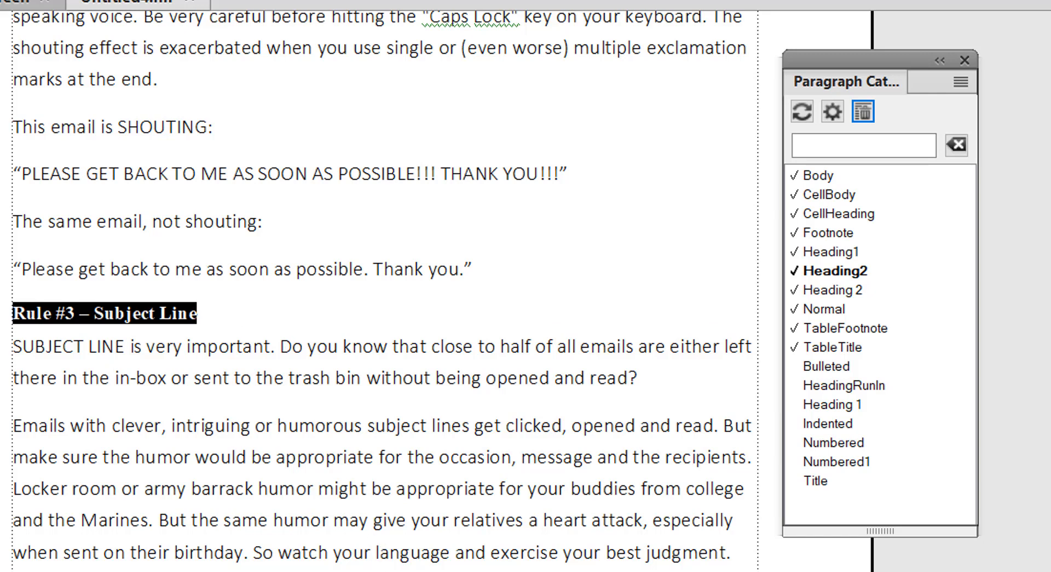
Select the 'Rule #3 – Subject Line' heading text, confirming its Heading2 format.
left_click(834, 290)
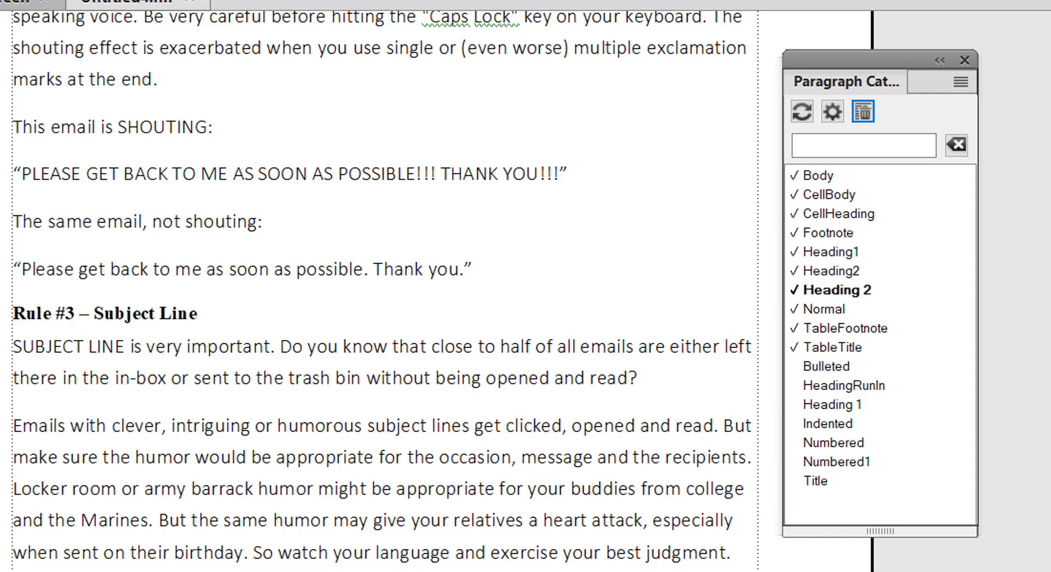
left_click_drag(57, 313, 197, 313)
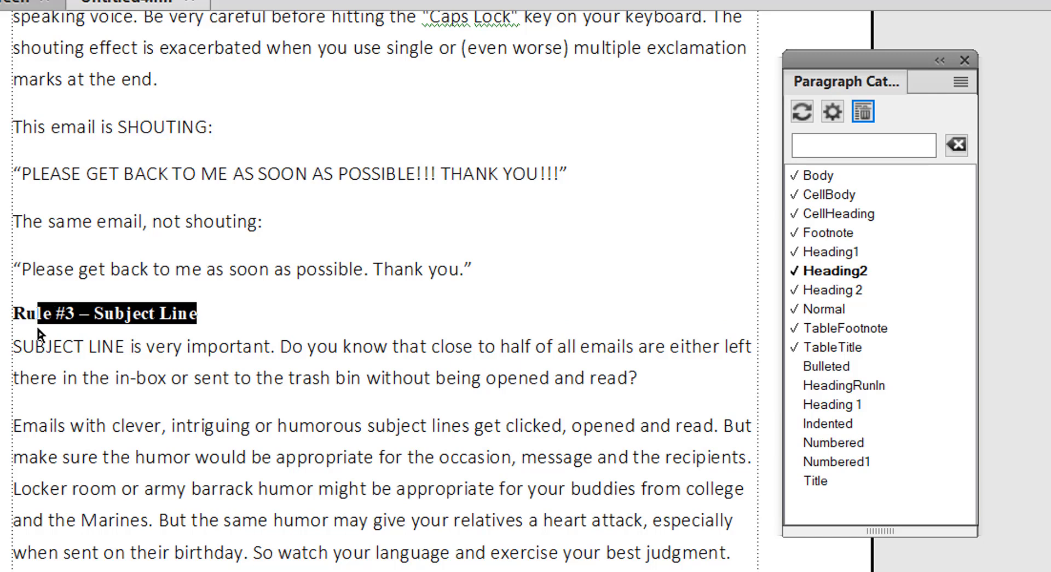
mouse_move(865, 278)
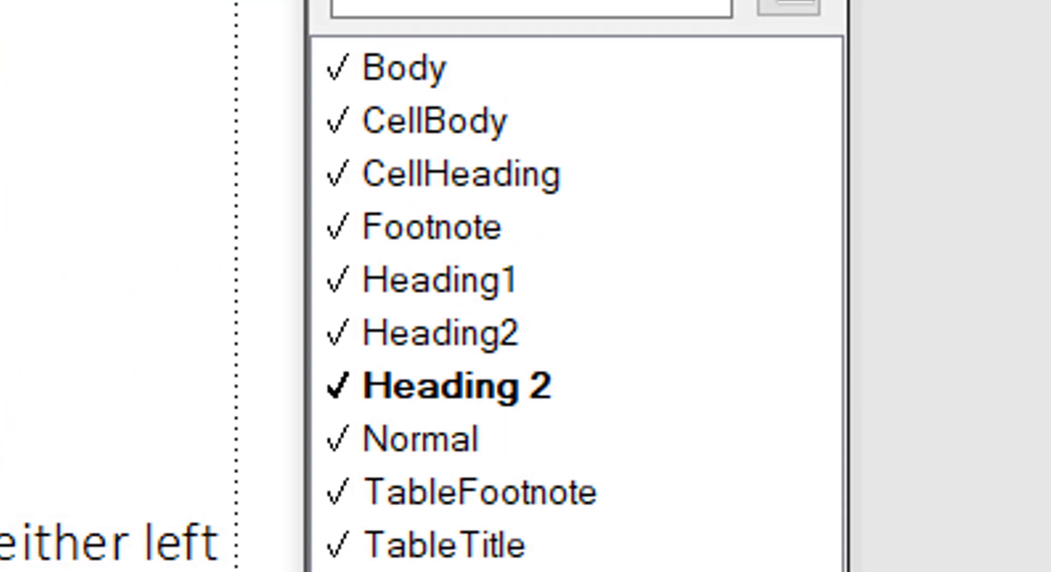
mouse_move(476, 402)
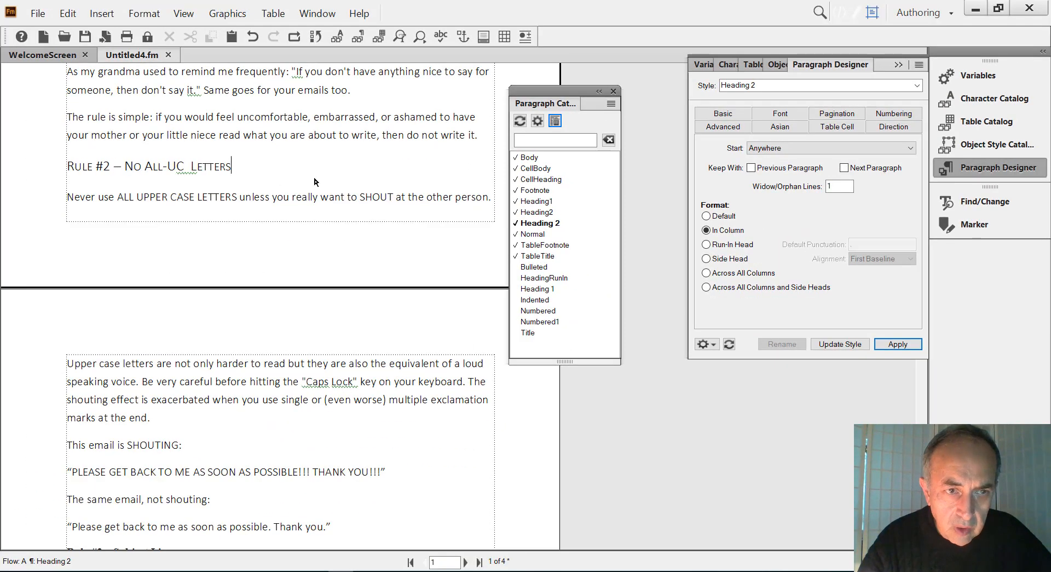
Apply Heading2 to the Rule #2 and Rule #1 lines, then select the chapter title.
left_click(897, 344)
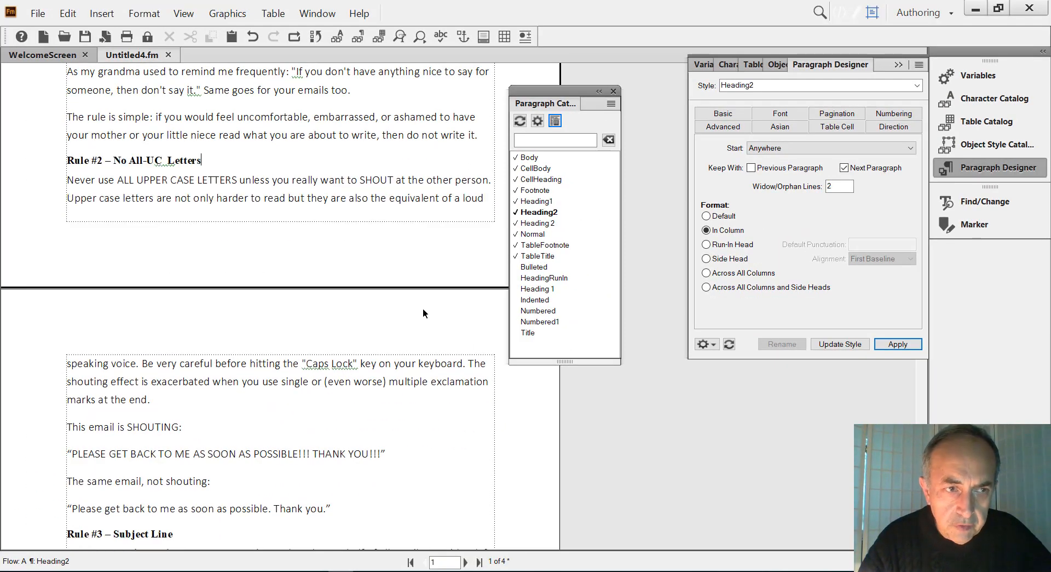
scroll("up", 3)
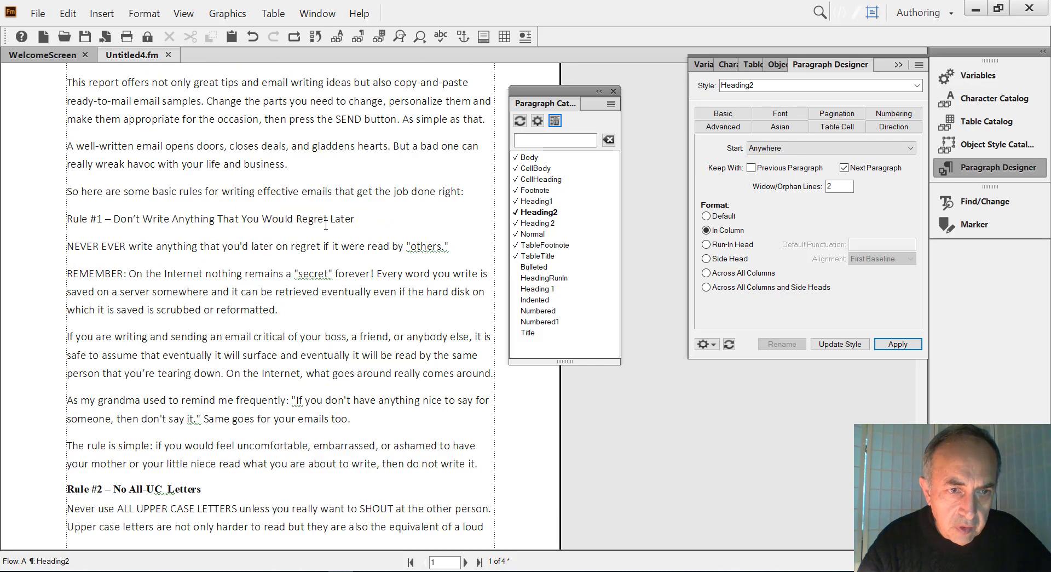
left_click(531, 233)
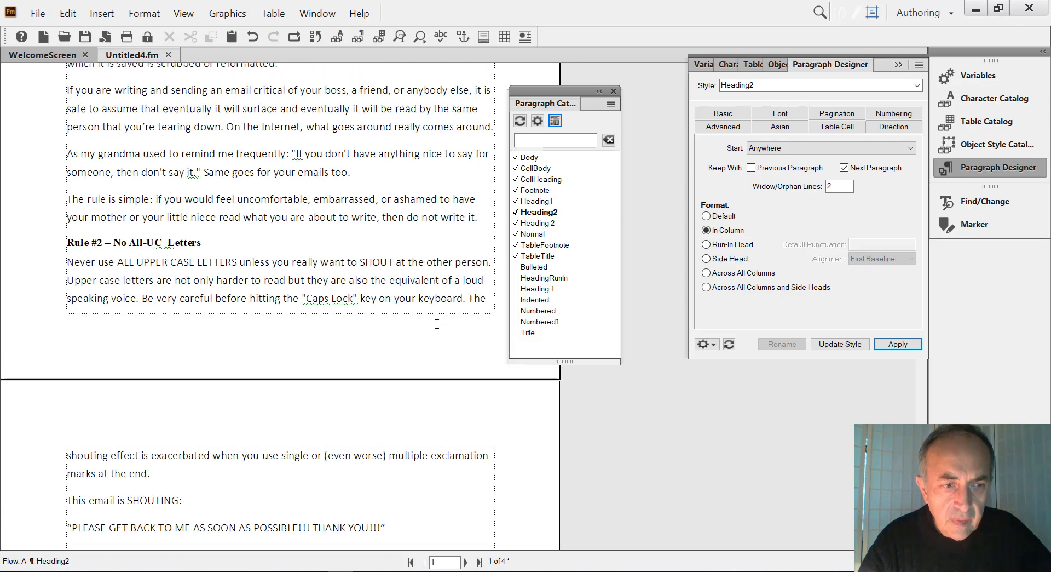
scroll("up", 3)
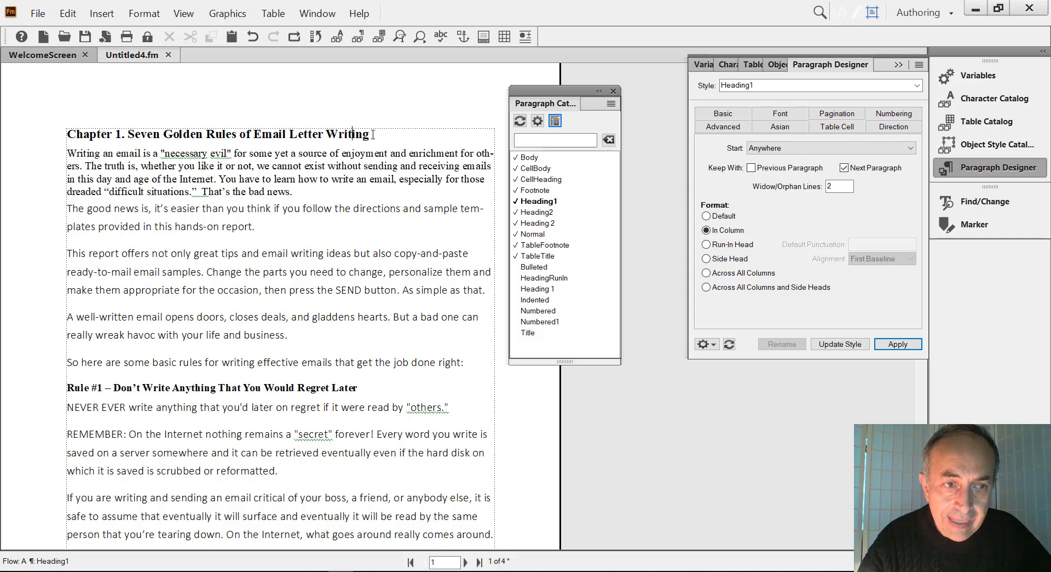
triple_click(215, 134)
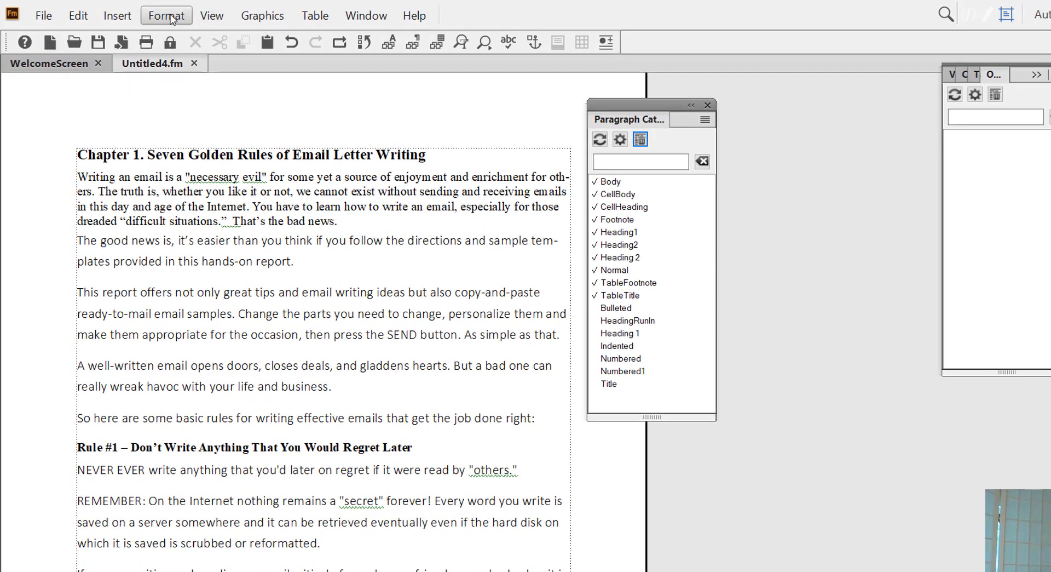
Open the Paragraph Designer and load Heading1 (Times New Roman, 14 pt, bold, black).
left_click(166, 14)
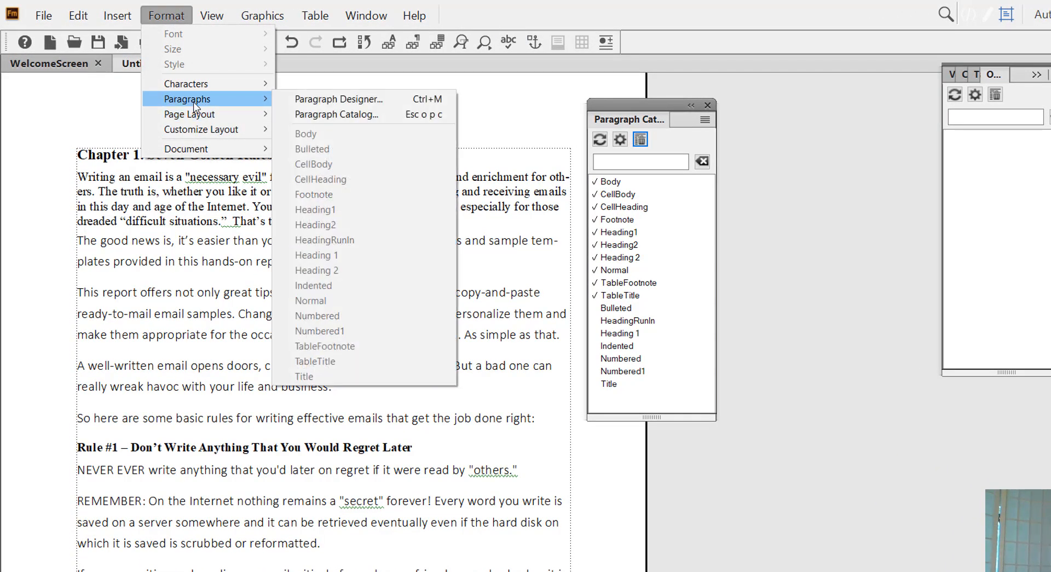
mouse_move(337, 99)
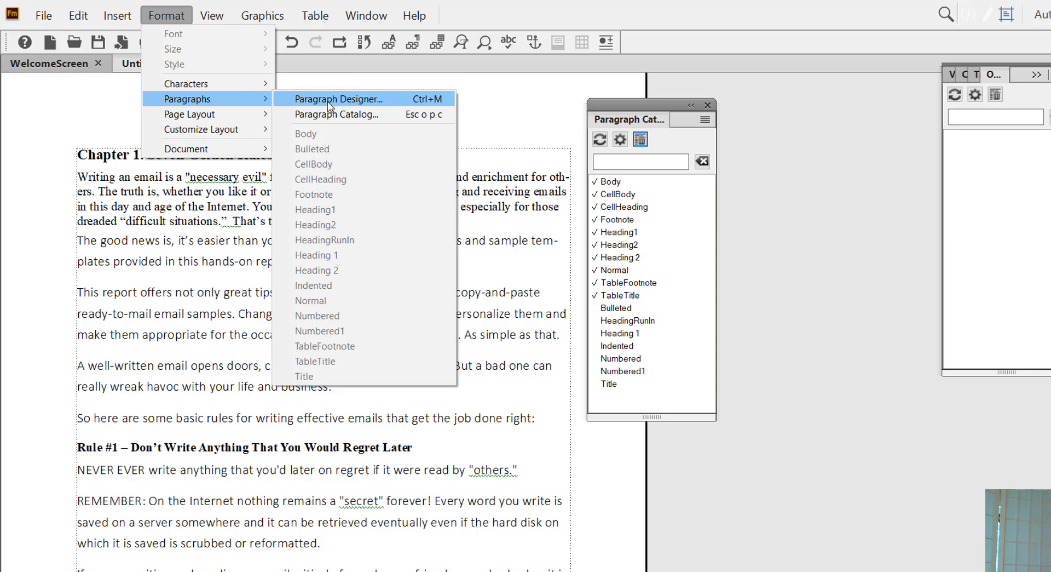
left_click(338, 99)
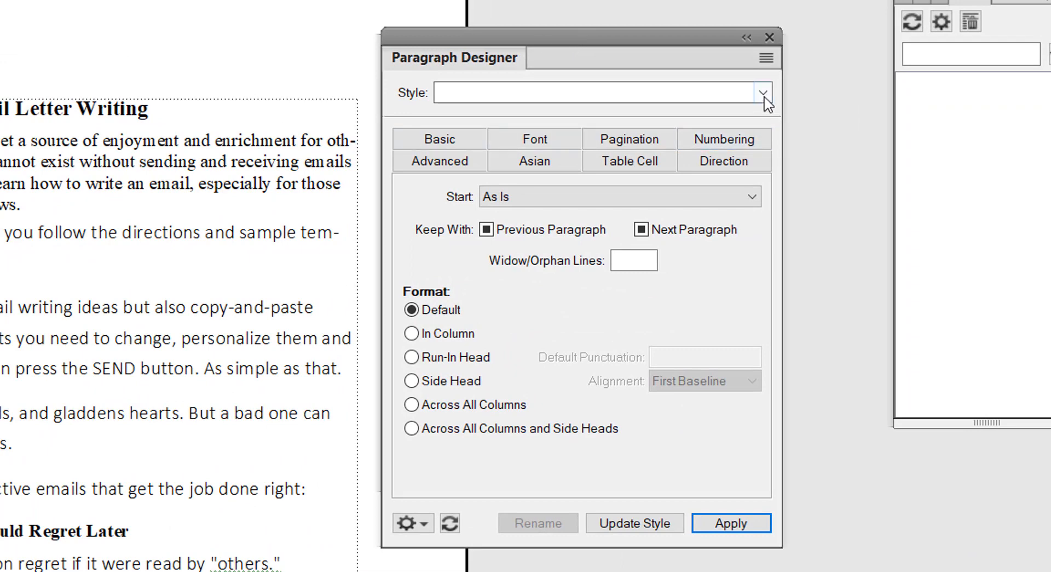
left_click(764, 93)
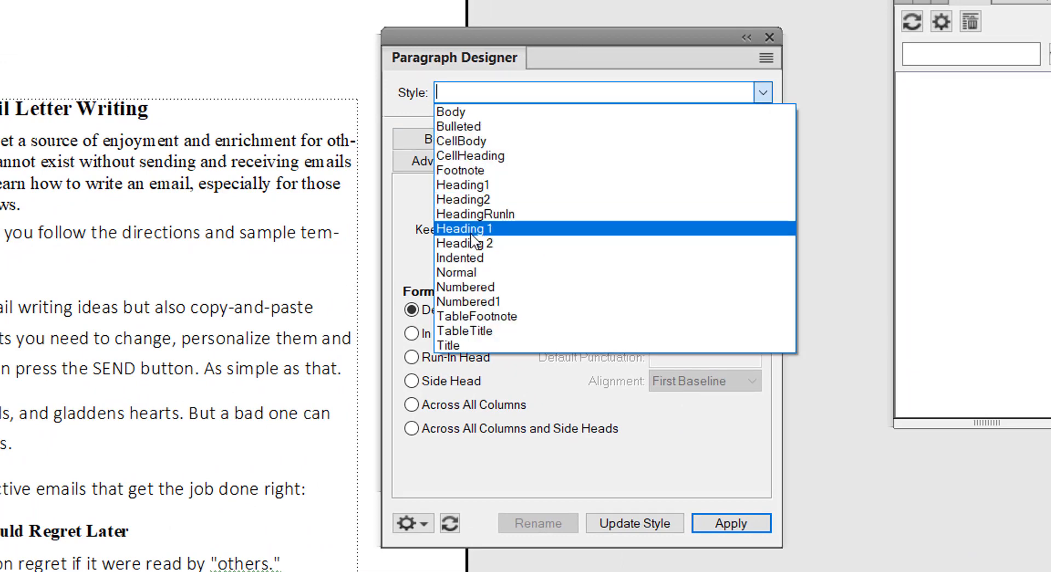
left_click(464, 229)
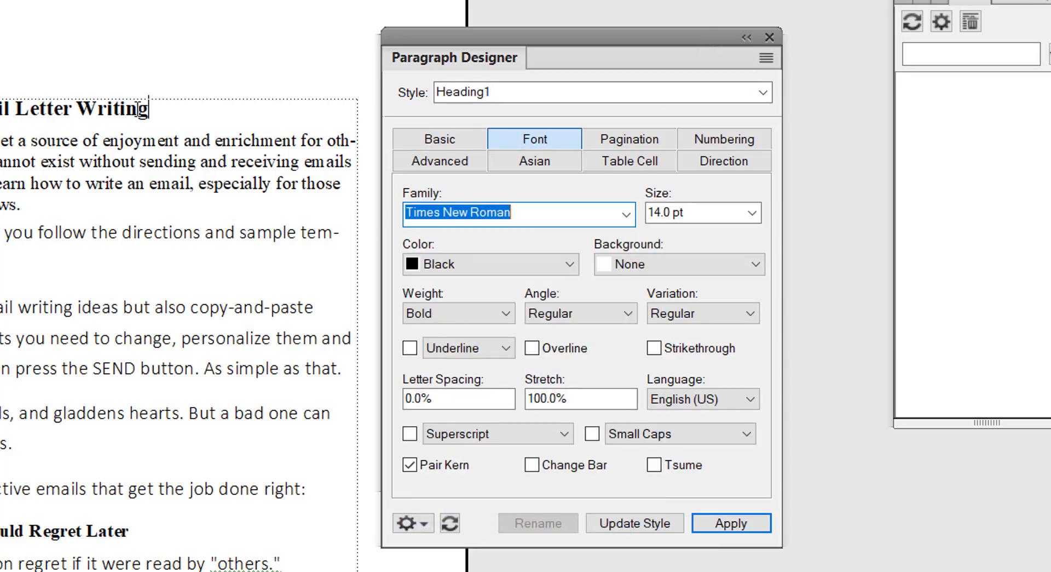
Change Heading1's font to 24 pt bold blue Arial and select the Rule #1 heading.
left_click(624, 212)
type("A")
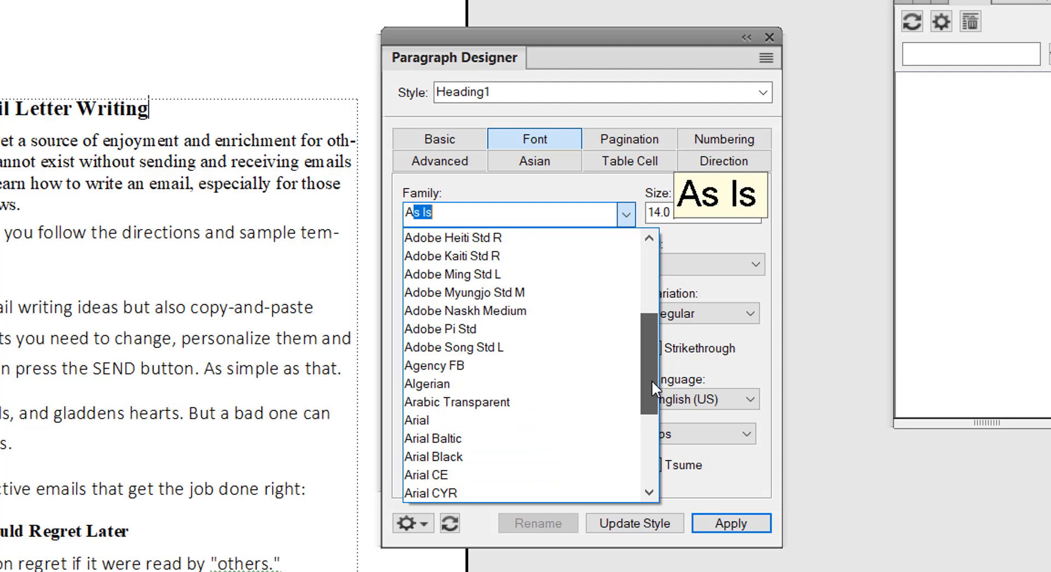
scroll("down", 3)
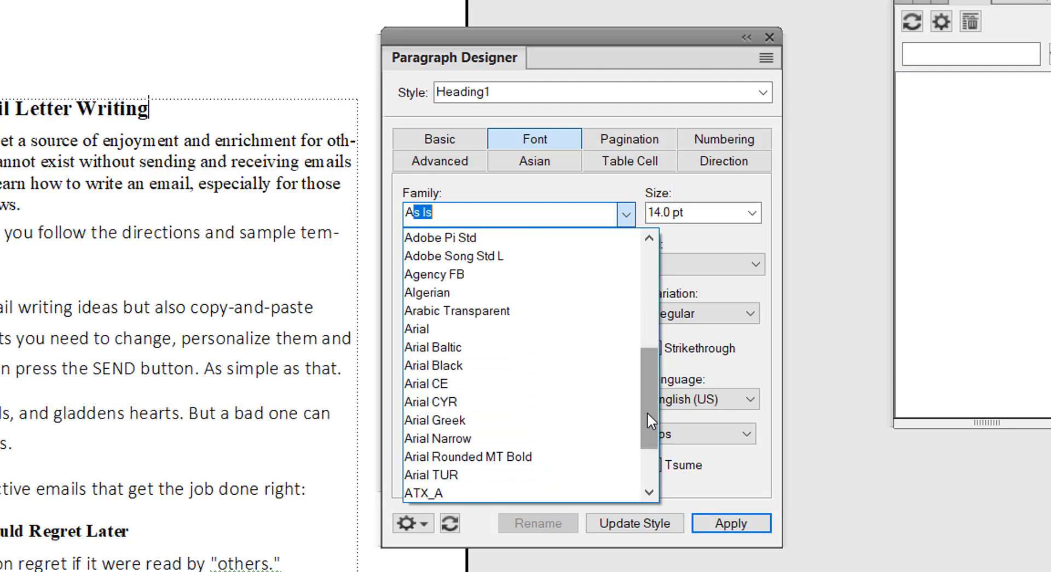
mouse_move(416, 329)
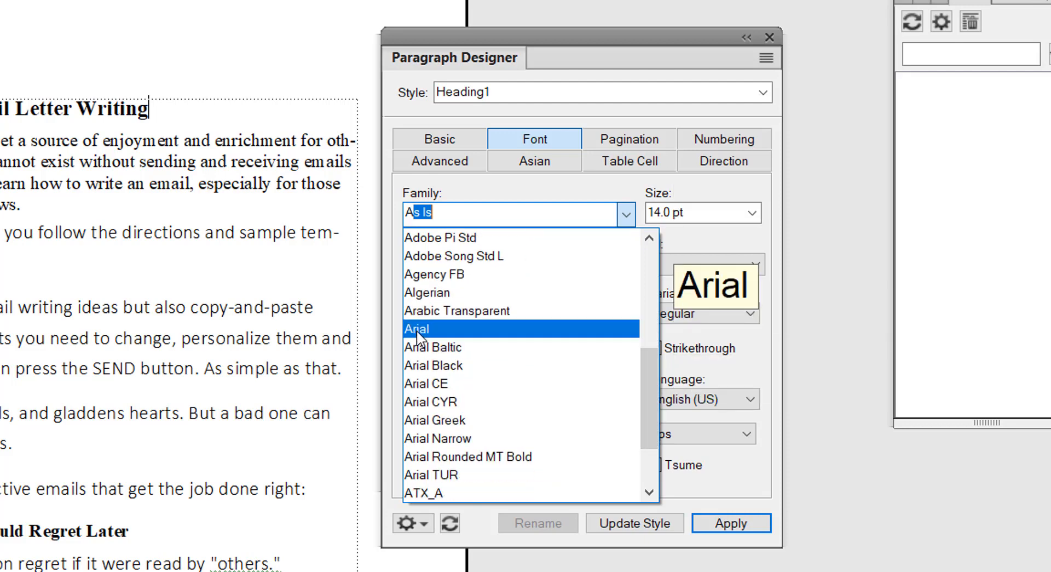
left_click(416, 328)
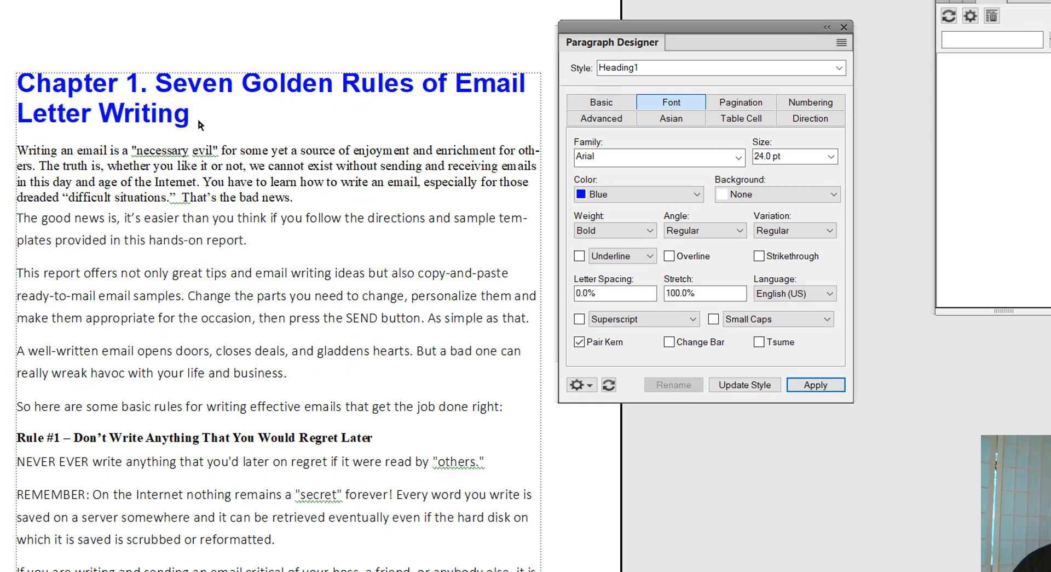
left_click(191, 114)
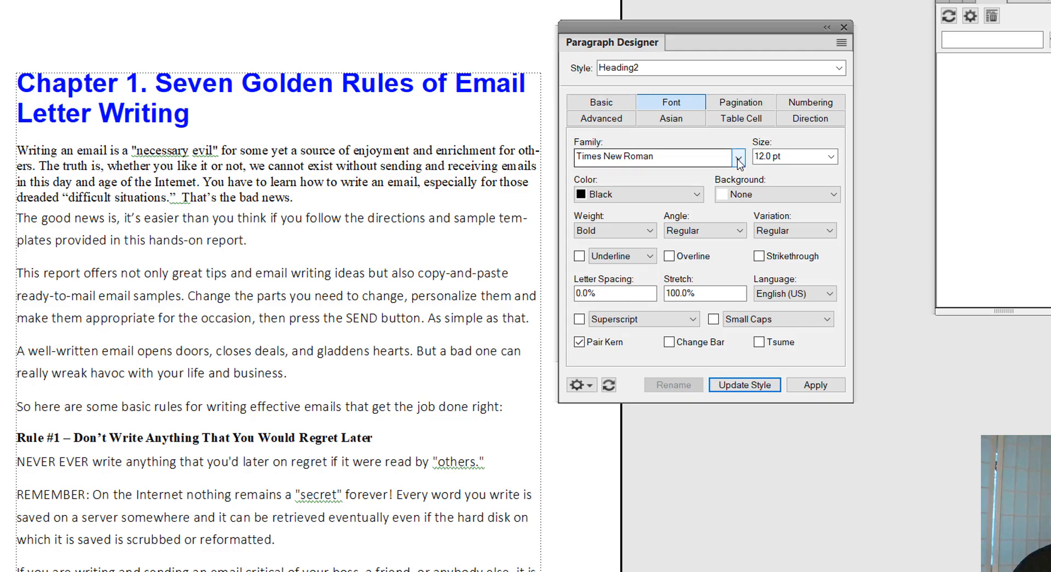
Set Heading2 to red, 18 pt, italic, then apply and update the style.
left_click(696, 194)
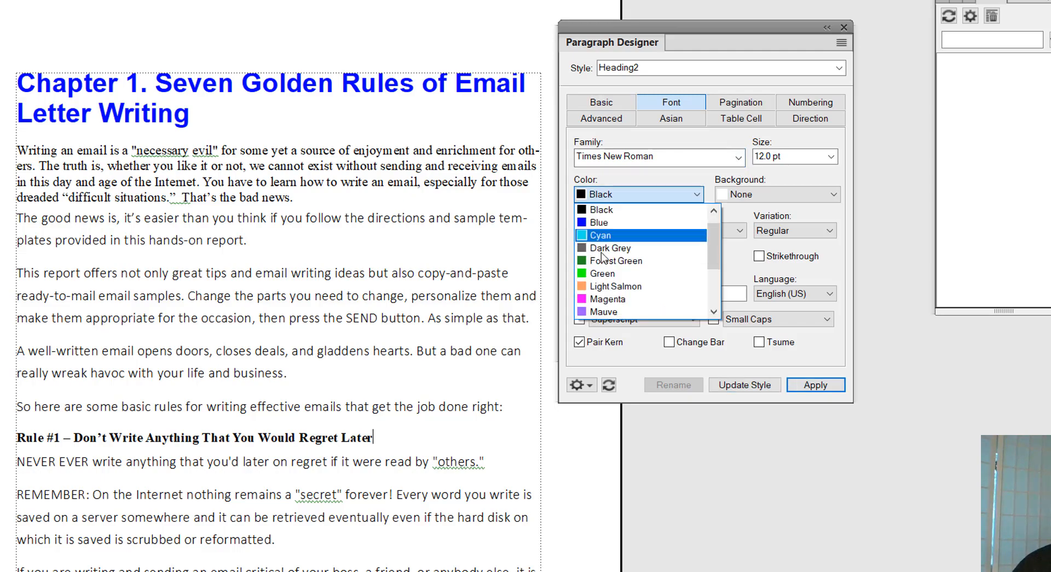
scroll("down", 3)
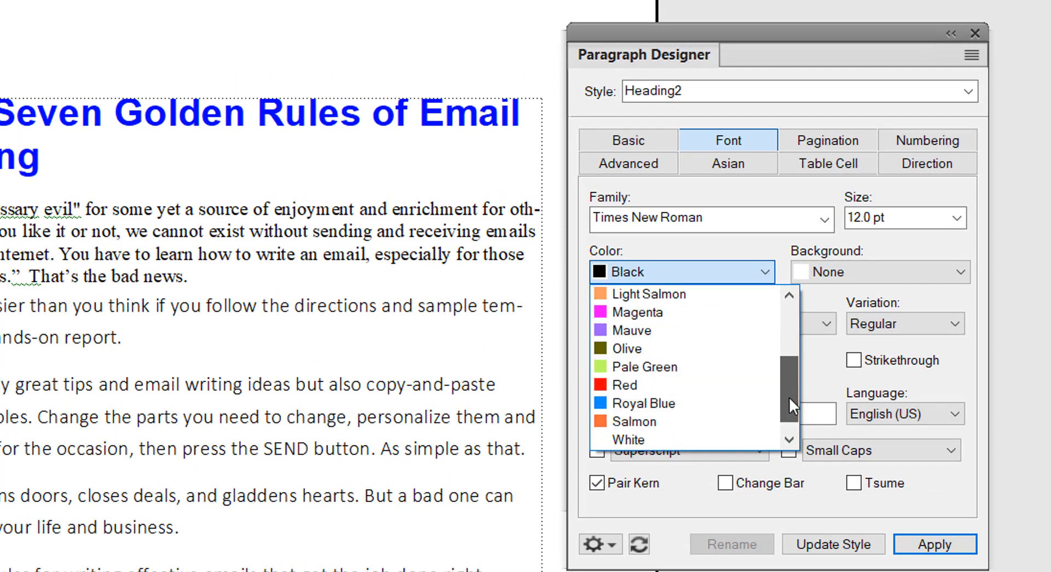
left_click(624, 384)
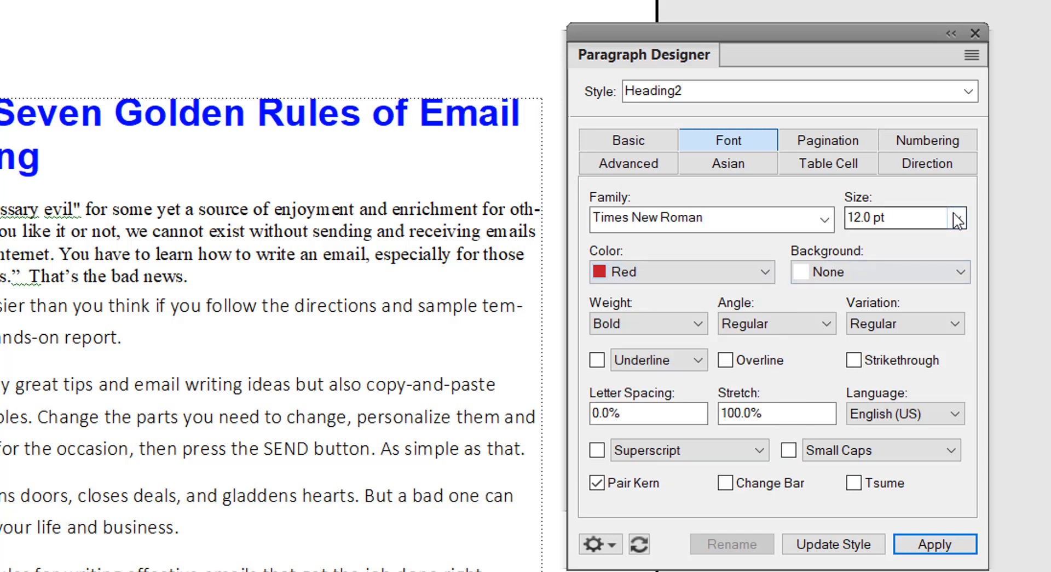
left_click(957, 218)
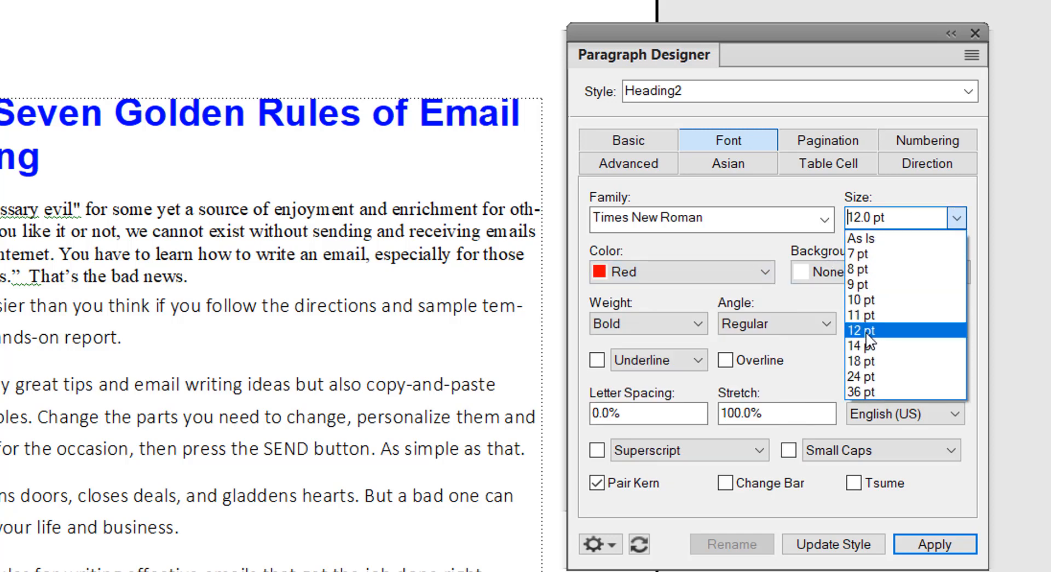
left_click(860, 361)
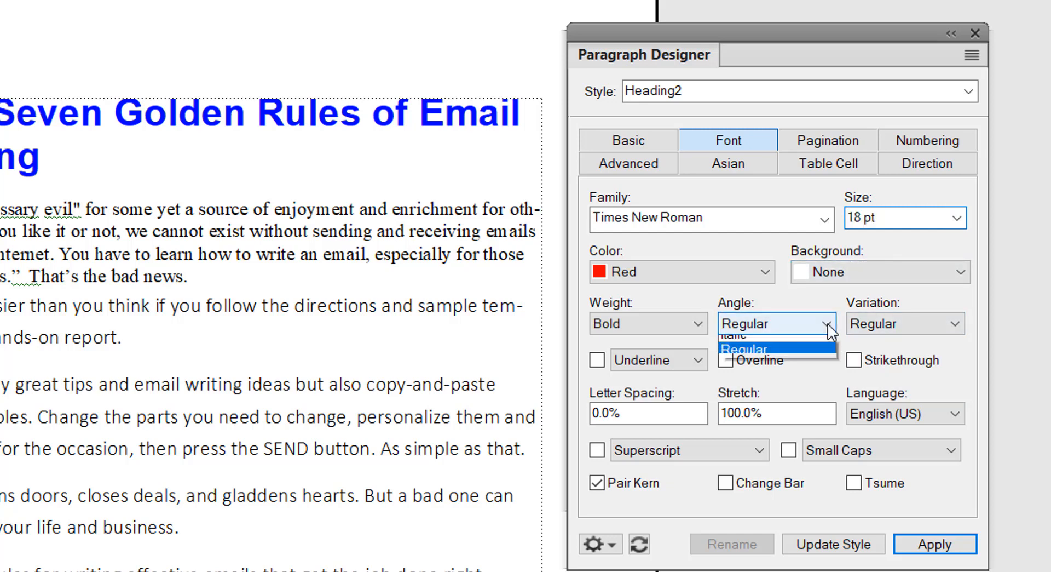
left_click(736, 334)
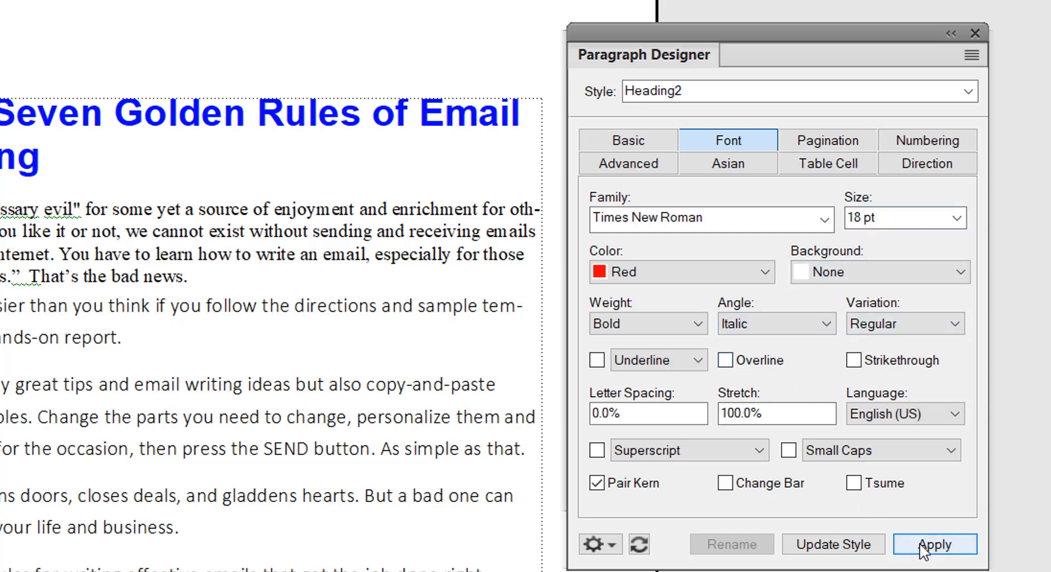
left_click(935, 544)
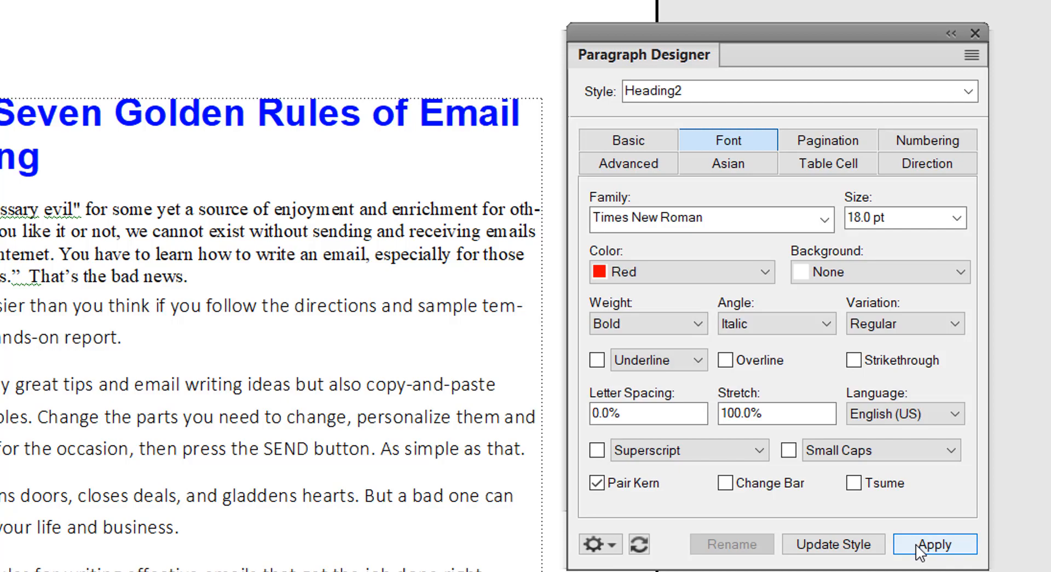
left_click(935, 544)
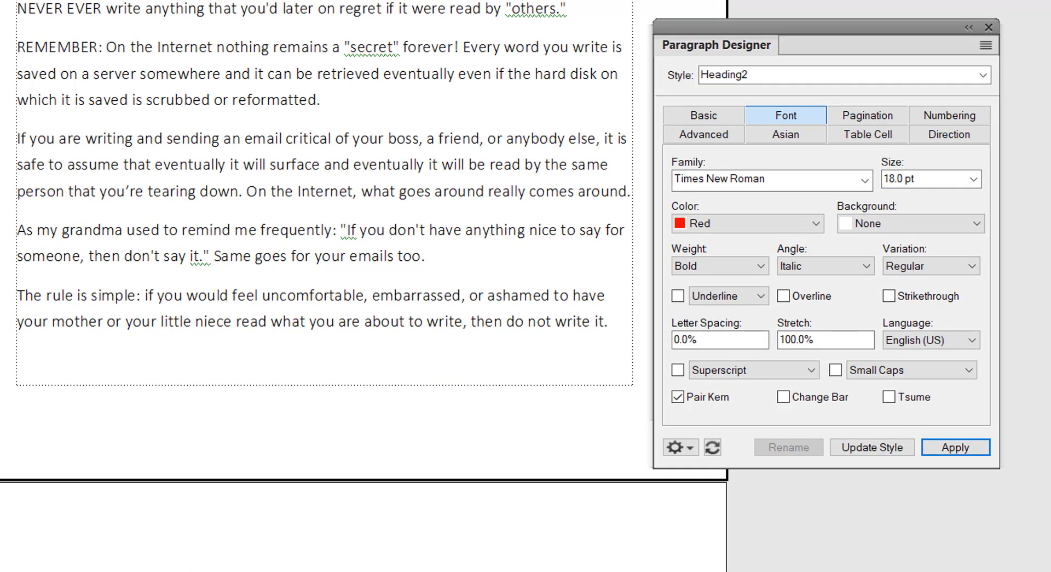
mouse_move(254, 504)
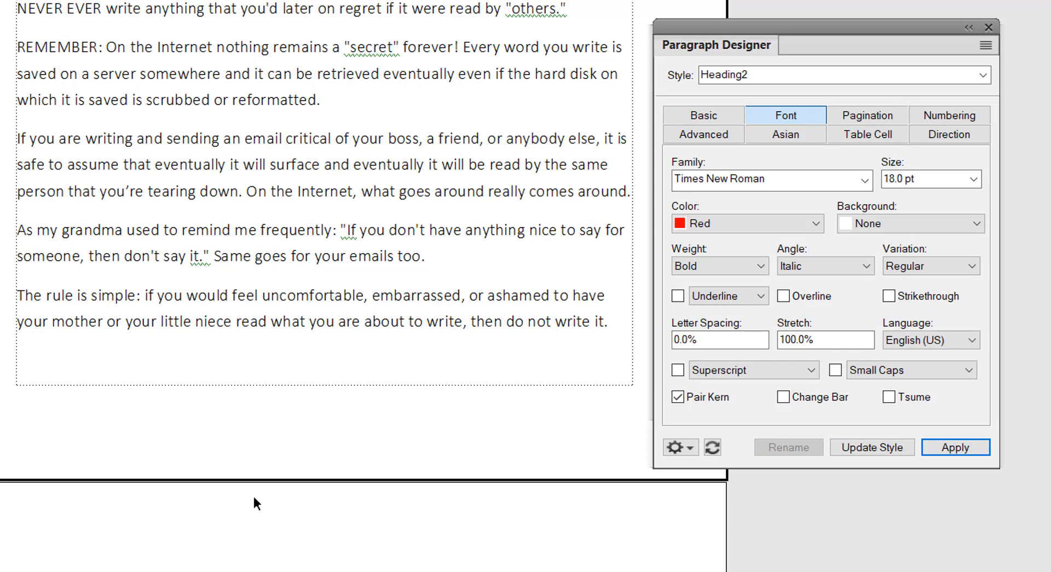
Scroll through the chapter and click into the Rule #2 heading to check it.
scroll("down", 3)
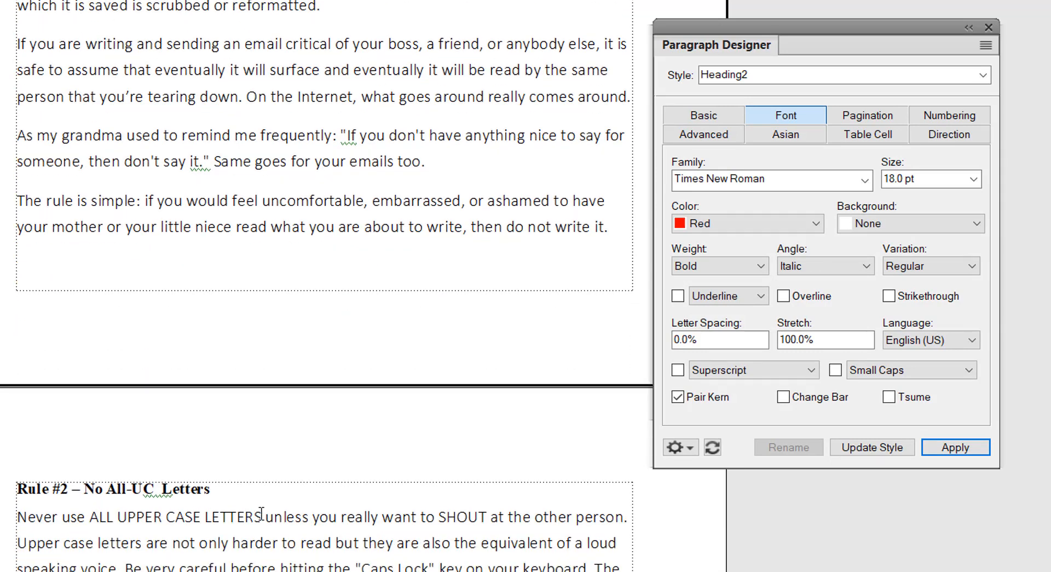
left_click(872, 447)
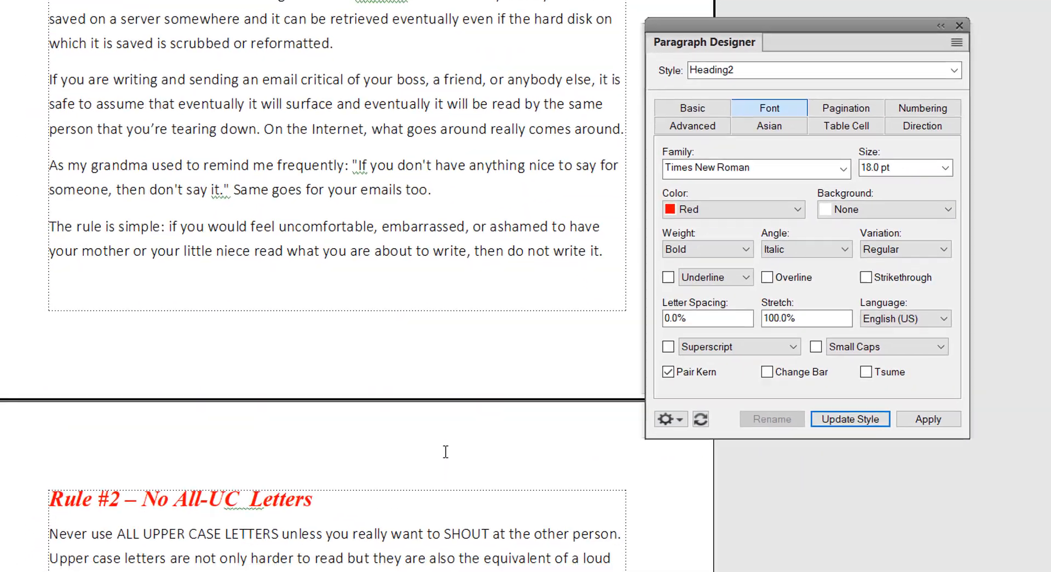
scroll("down", 3)
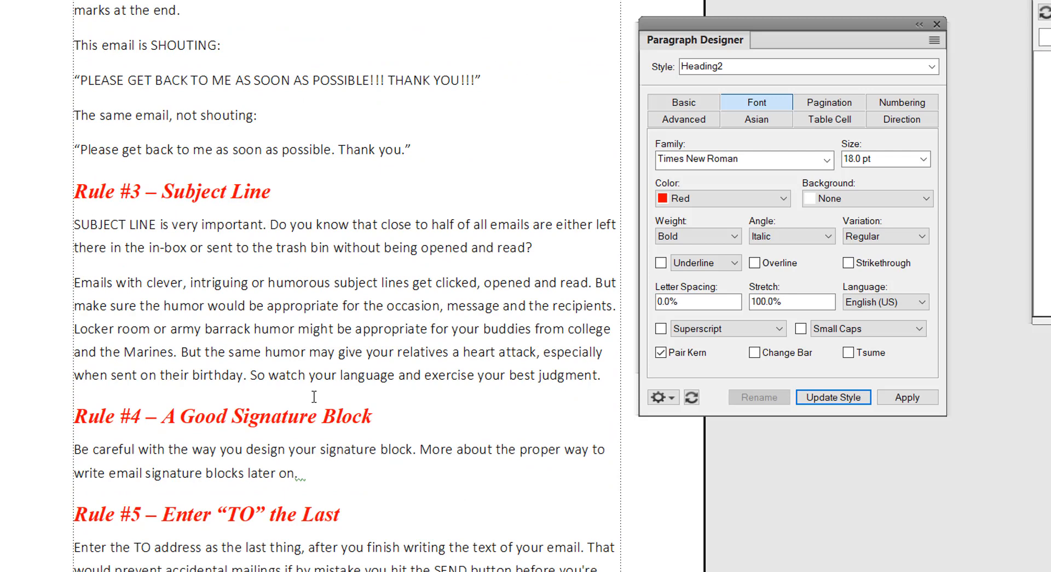
scroll("down", 3)
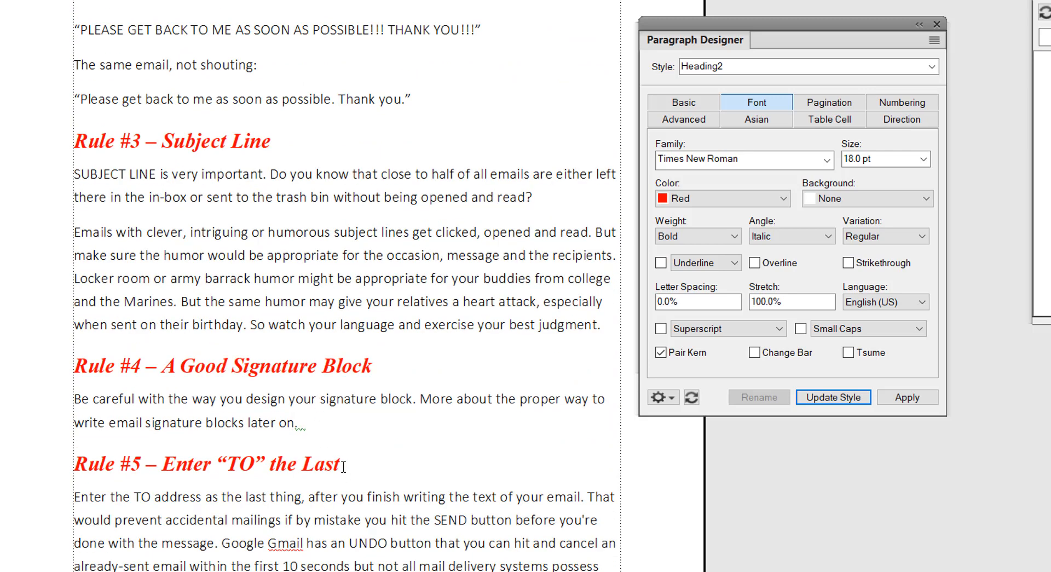
scroll("down", 3)
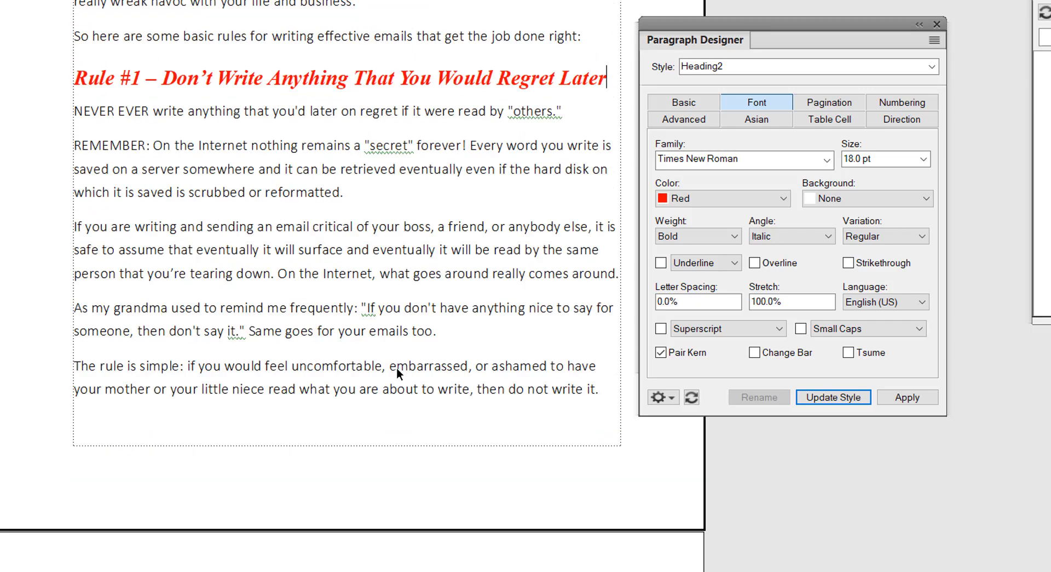
scroll("up", 3)
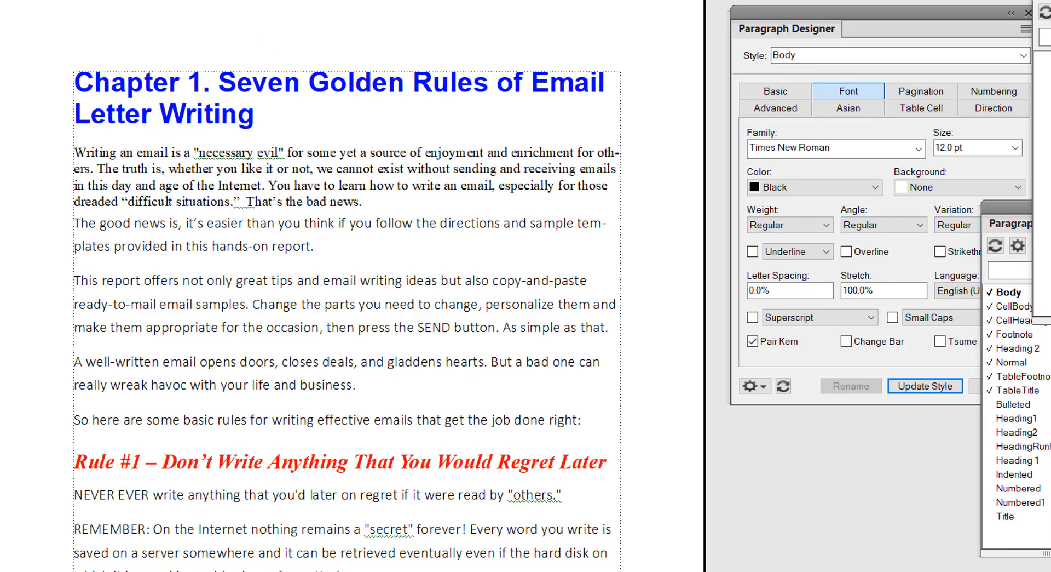
Set 3 columns with 0.1 gap, left side heads width 1 and gap 0.1, for the entire flow.
left_click(473, 153)
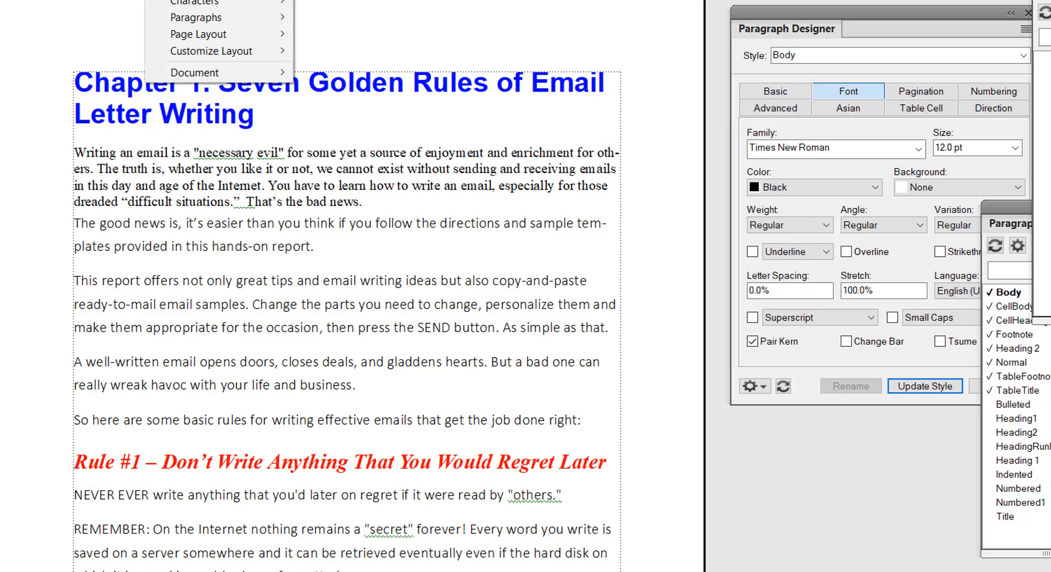
mouse_move(198, 33)
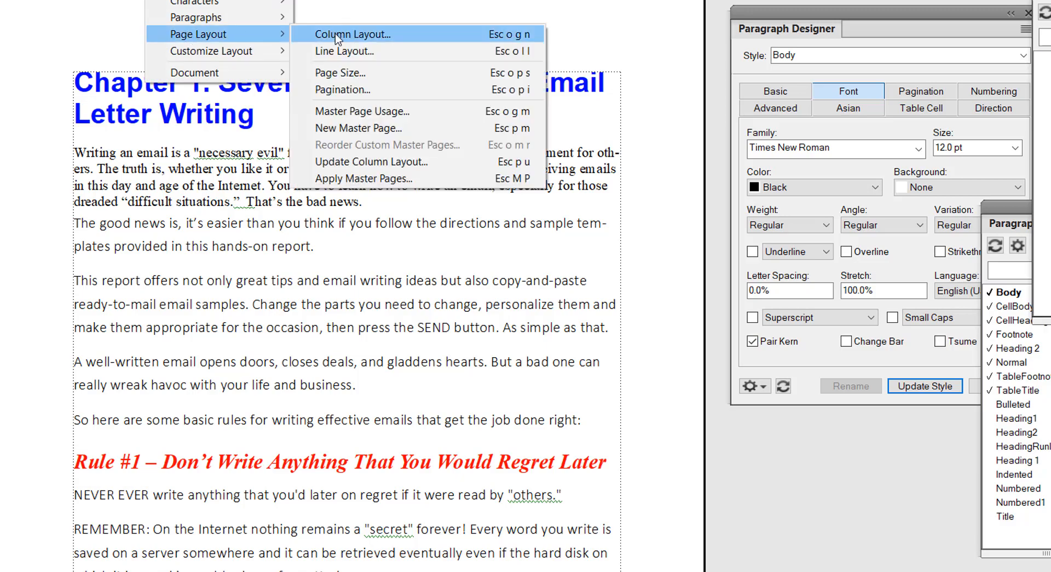
left_click(353, 34)
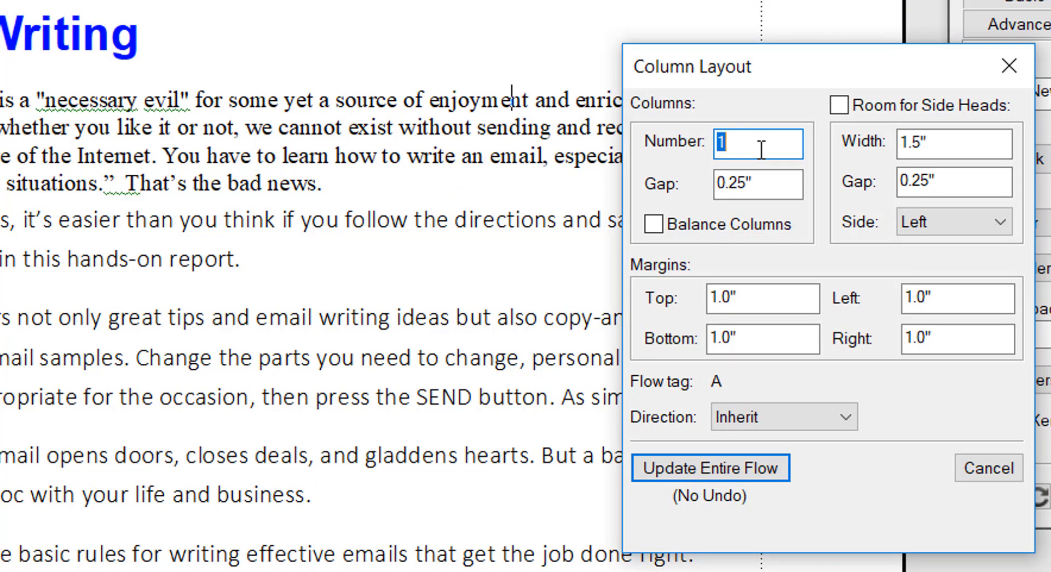
type("3")
left_click(758, 183)
type("0")
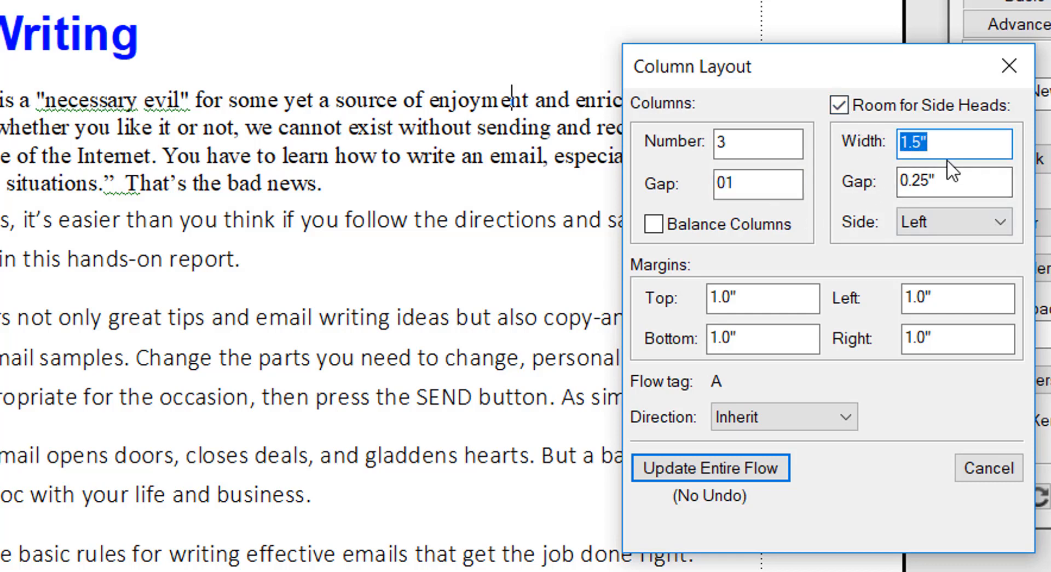
type("1")
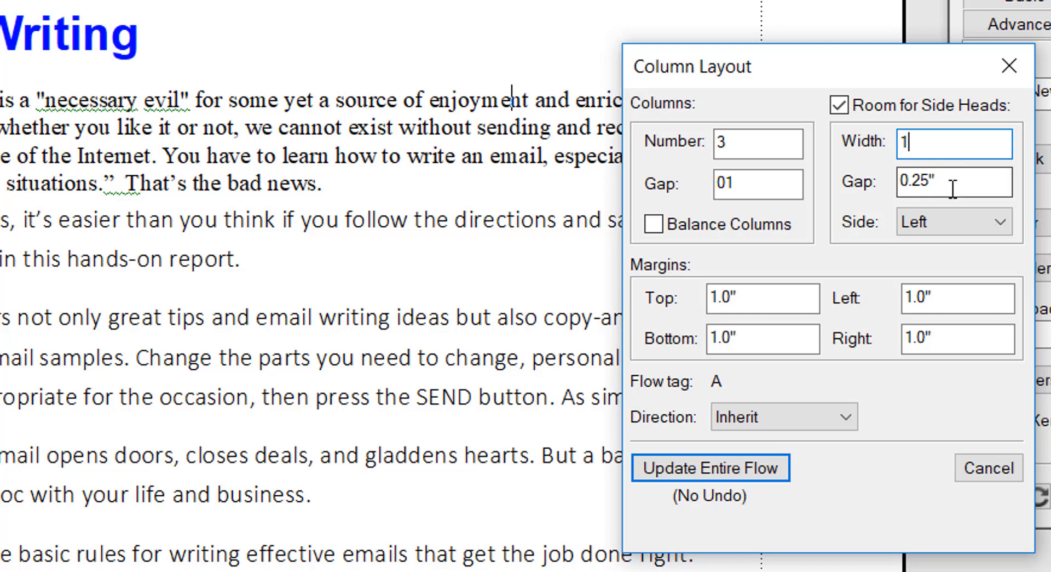
left_click(952, 182)
type("0.")
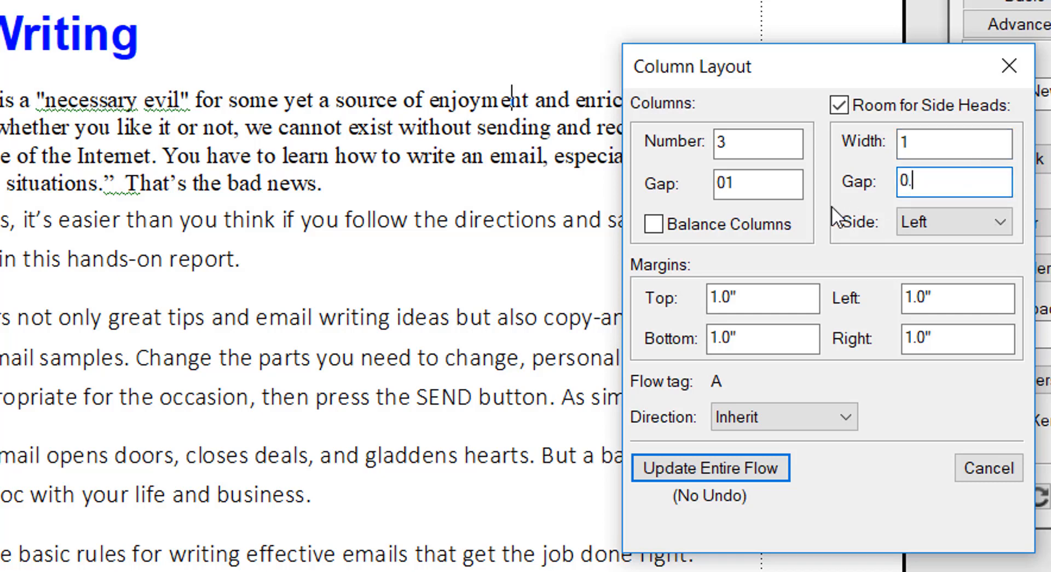
left_click(758, 185)
type("0.1")
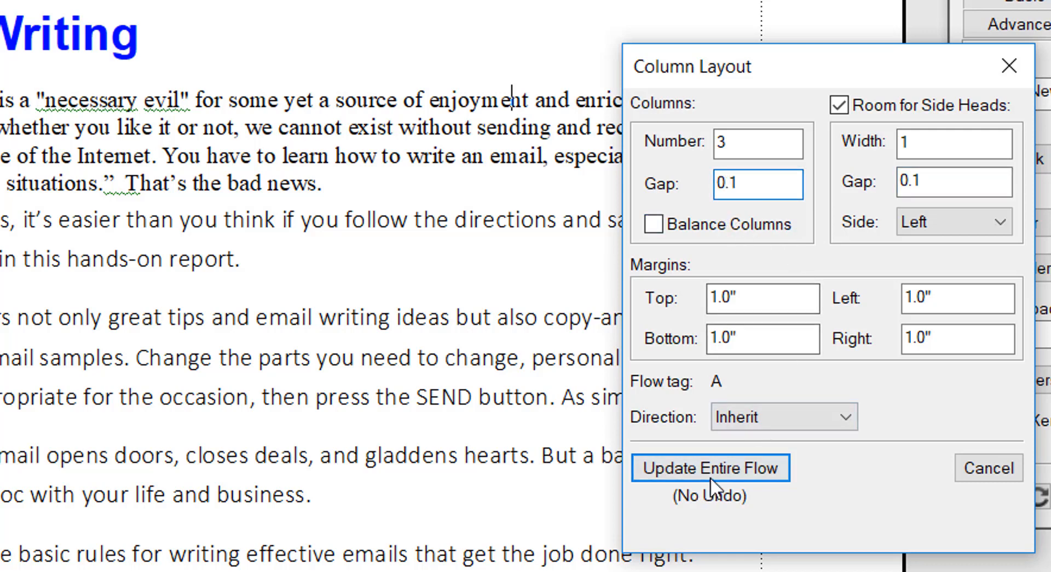
left_click(710, 467)
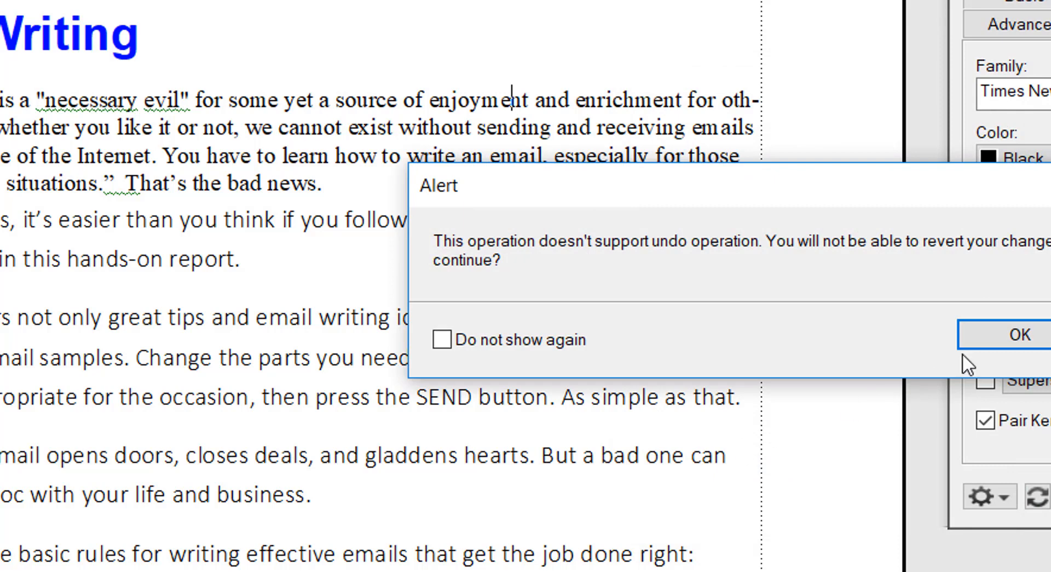
Confirm the no-undo layout alert, then view the chapter heading's Pagination settings.
left_click(1020, 335)
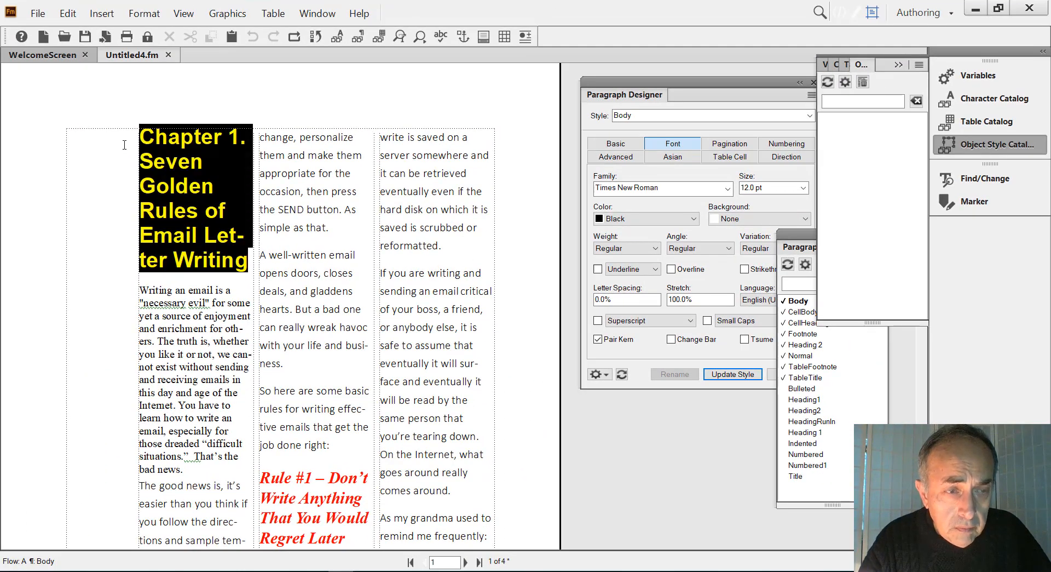
left_click(806, 399)
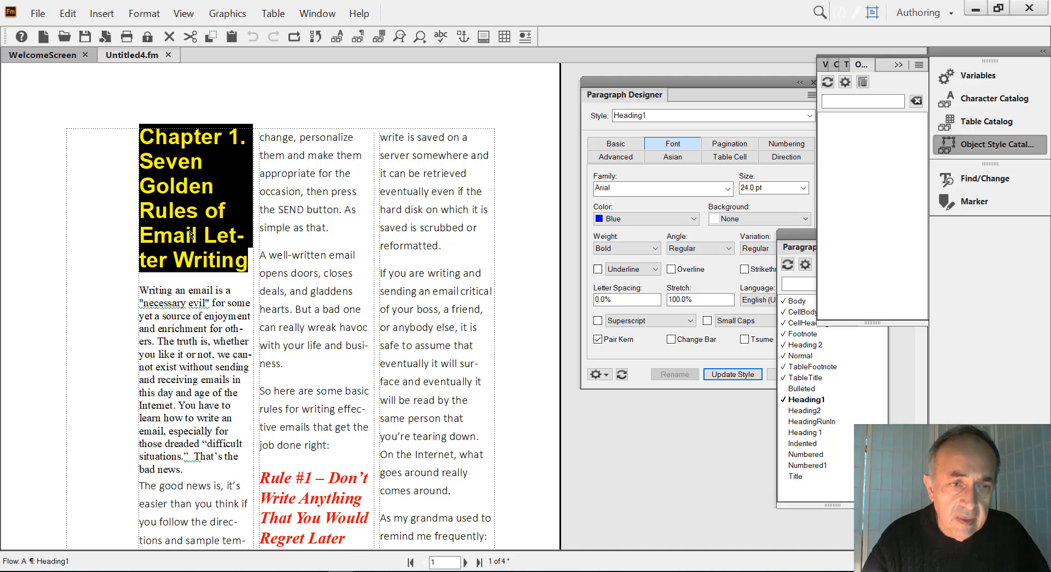
mouse_move(201, 241)
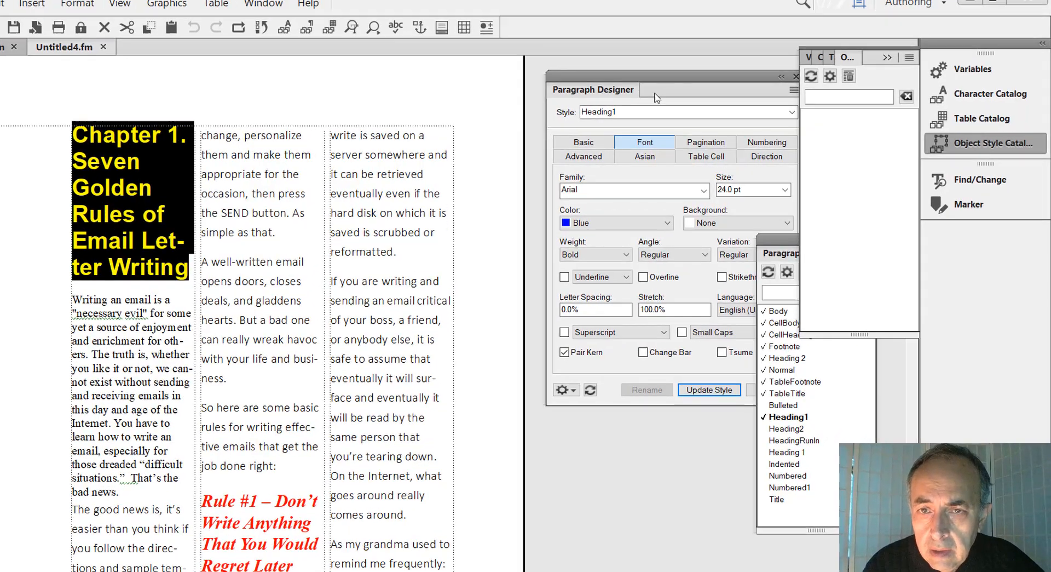
left_click(705, 141)
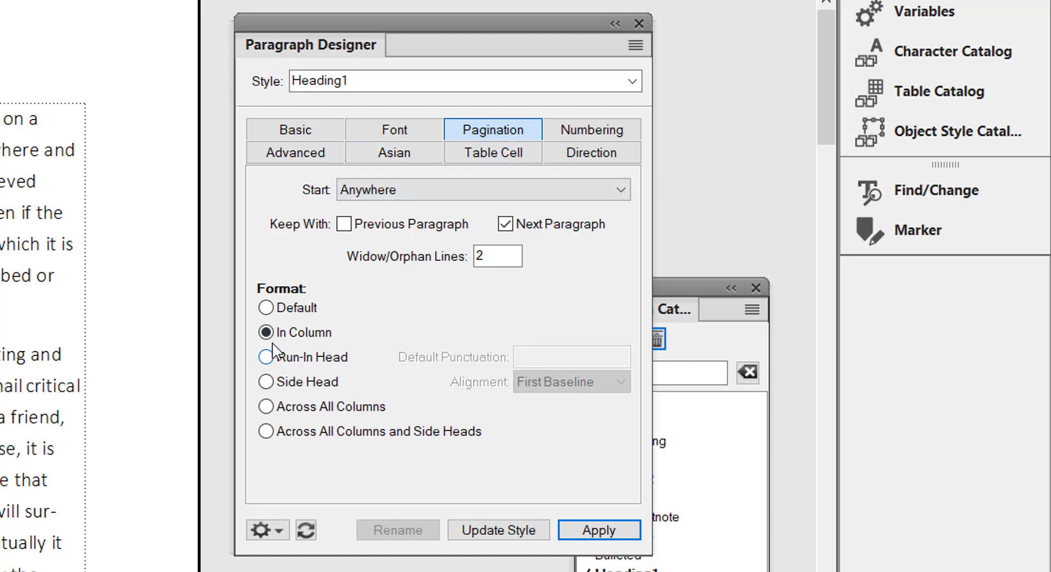
Try placing the chapter heading as a Side Head and apply it.
left_click(265, 332)
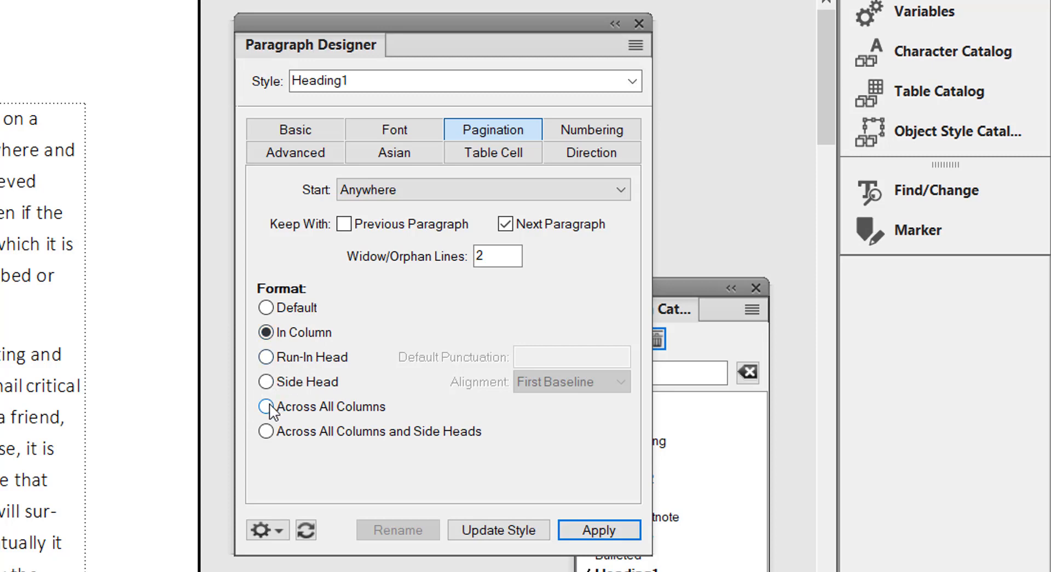
left_click(266, 381)
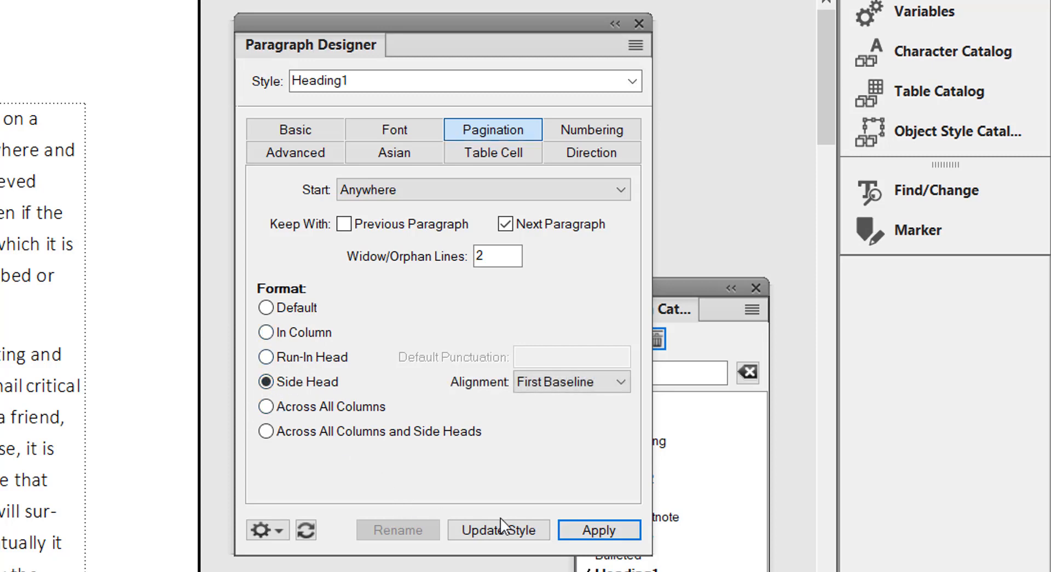
left_click(598, 530)
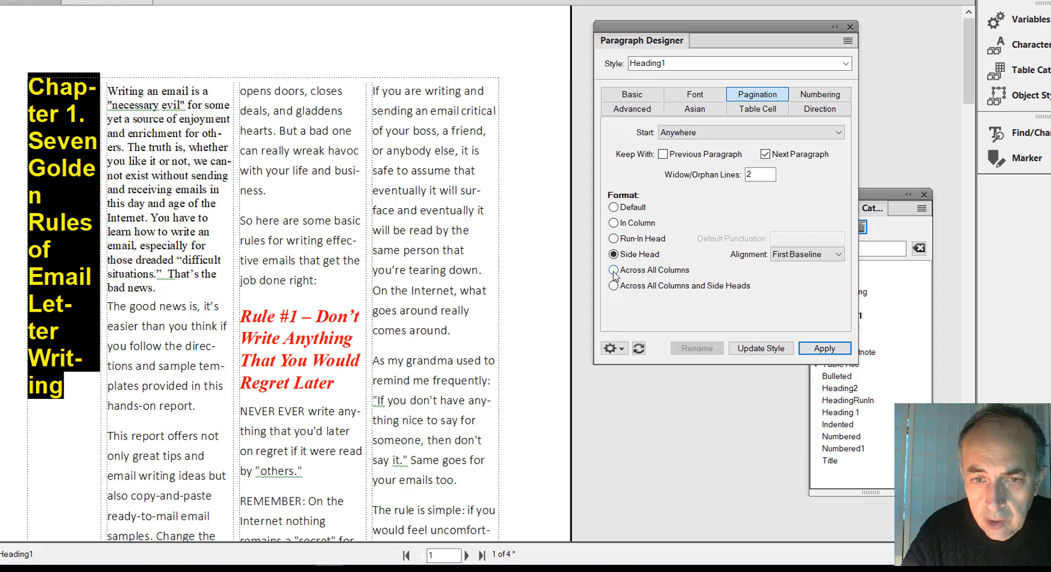
Set the chapter heading's placement to Across All Columns and Side Heads.
left_click(613, 270)
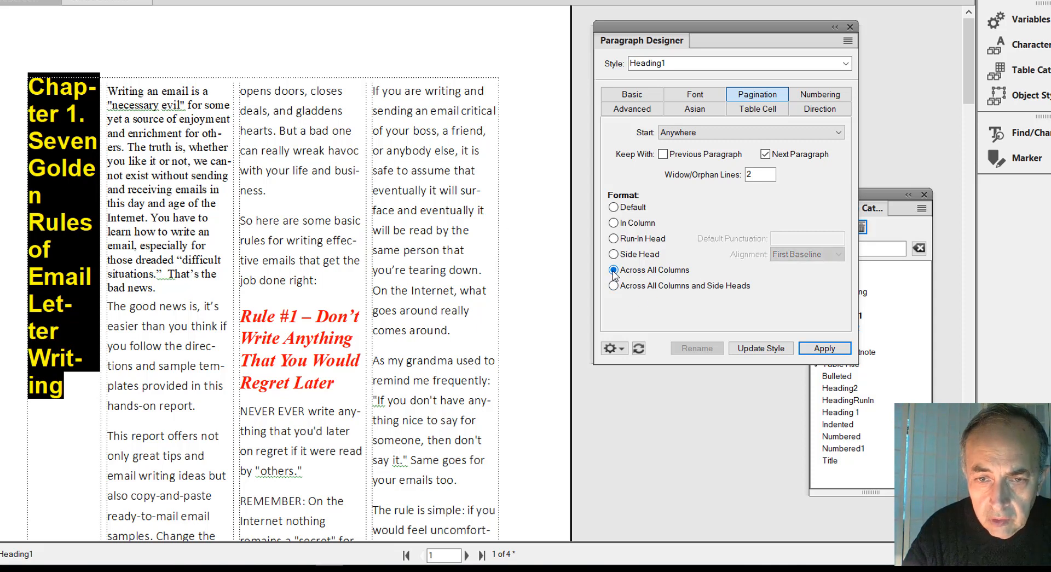
left_click(824, 348)
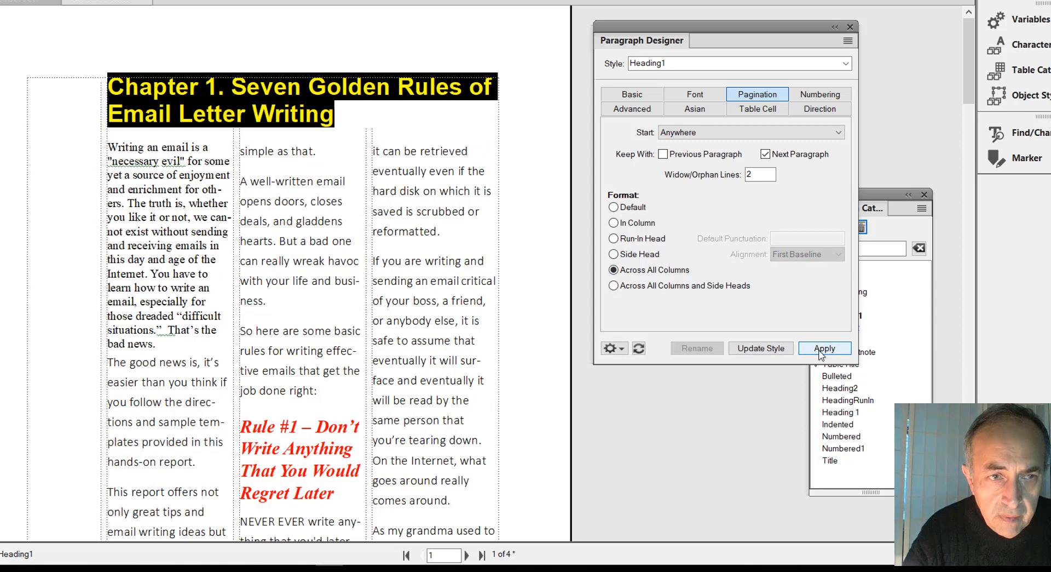
left_click(825, 348)
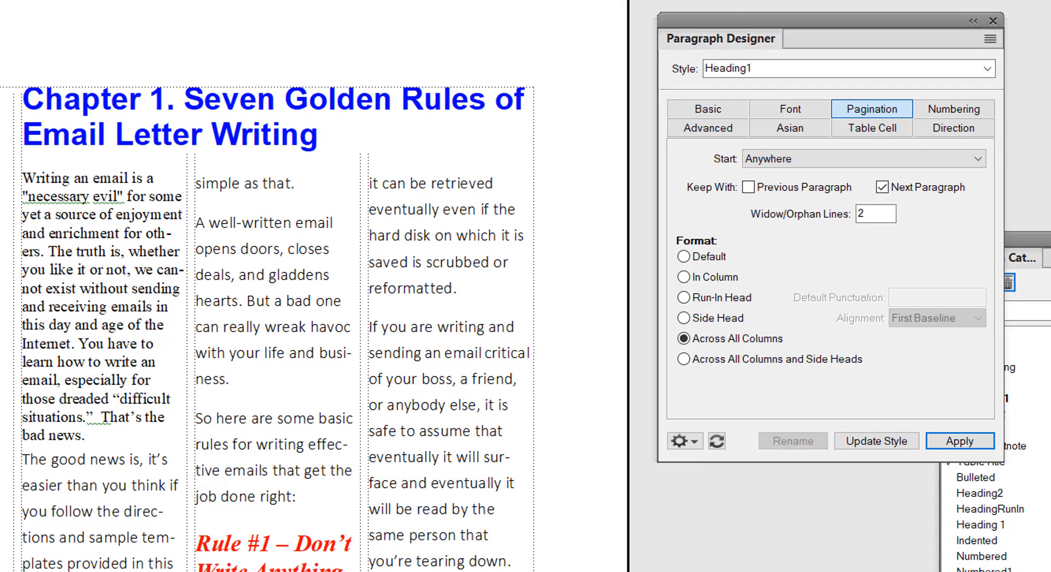
left_click(66, 111)
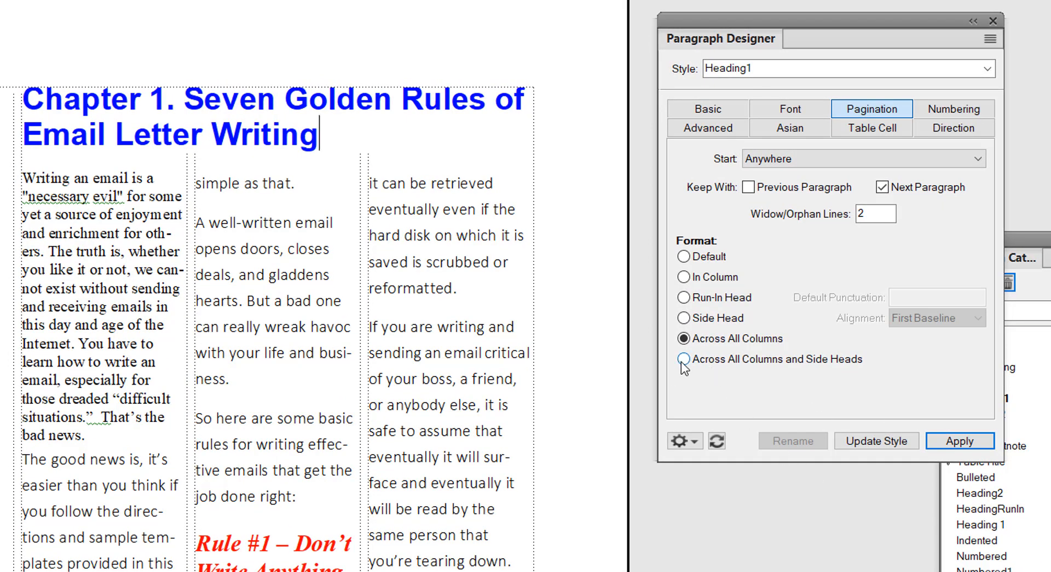
left_click(683, 358)
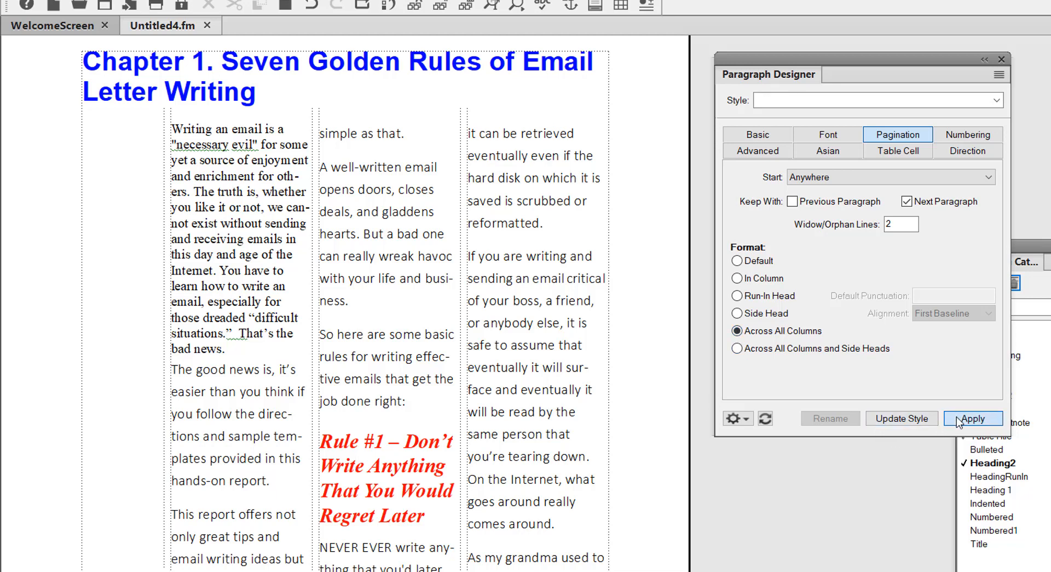
Set Heading2 pagination to Across All Columns and scroll the pages to check each Rule heading.
left_click(971, 418)
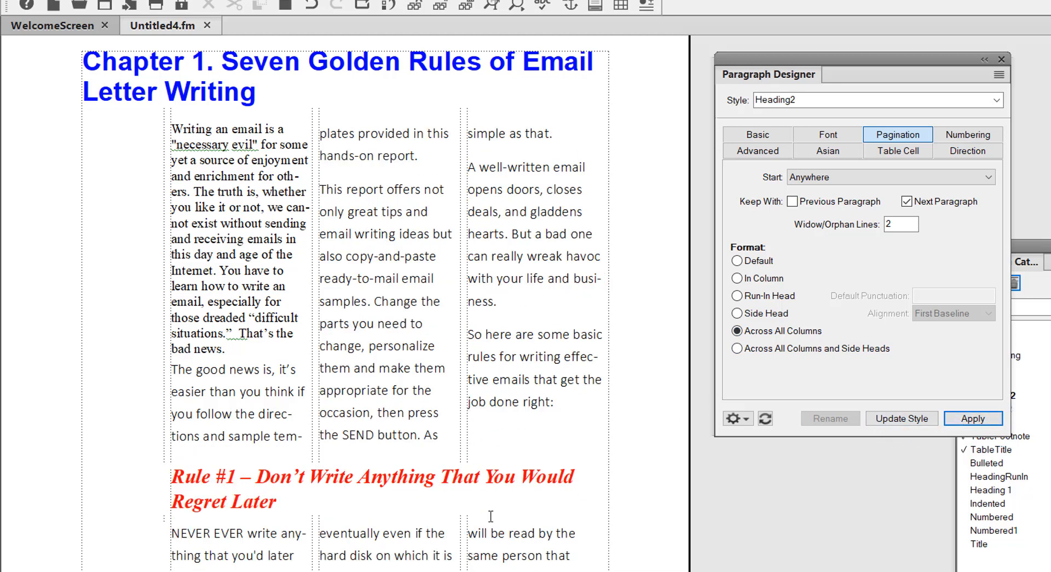
scroll("down", 3)
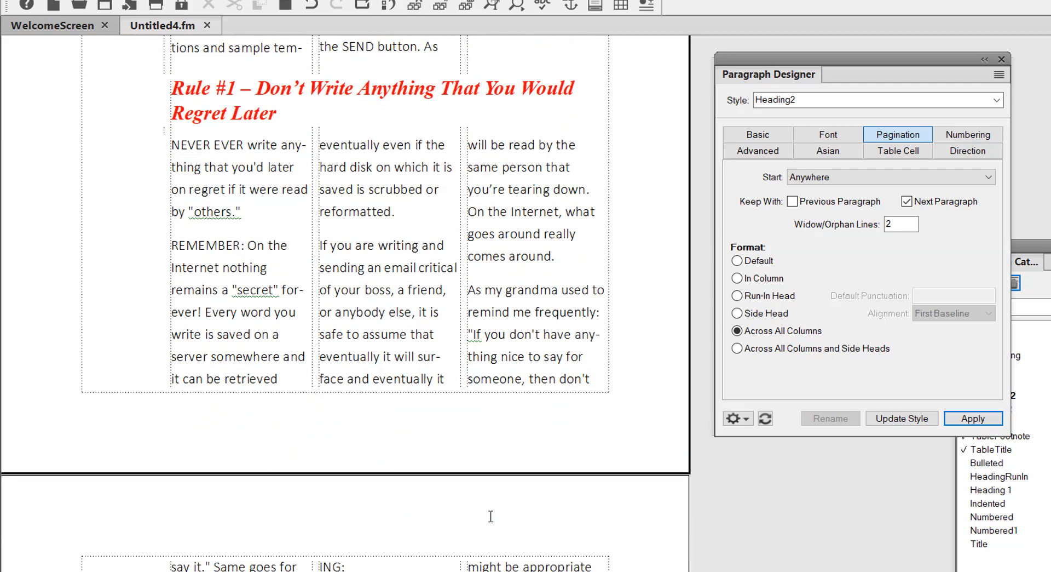
scroll("down", 3)
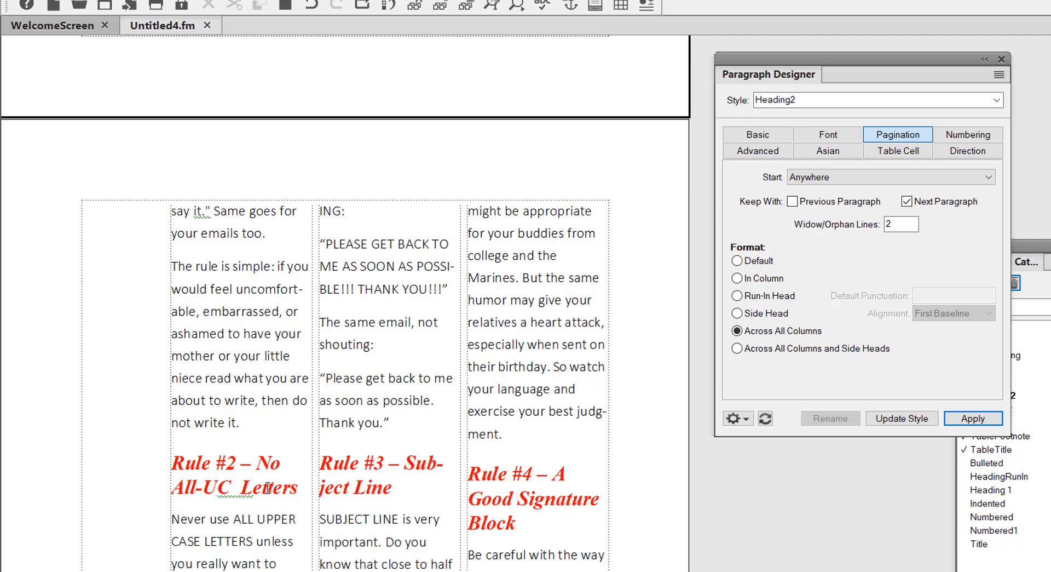
mouse_move(200, 474)
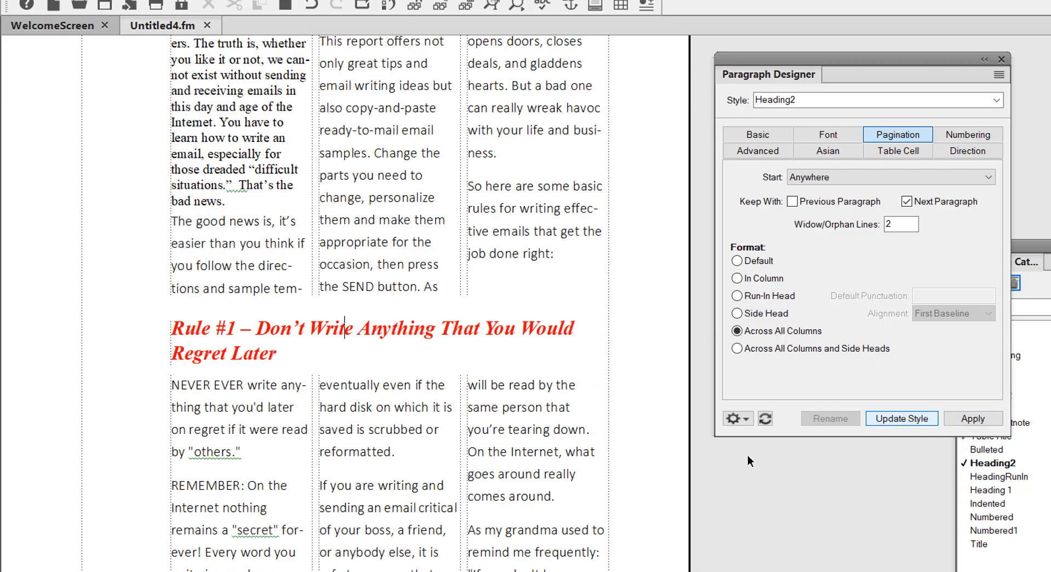
scroll("down", 3)
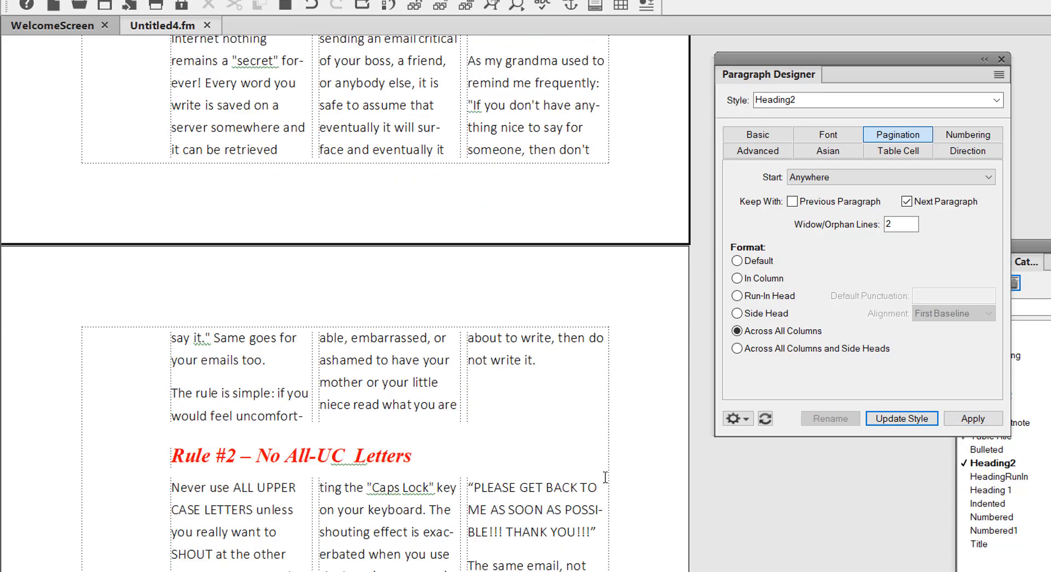
scroll("down", 3)
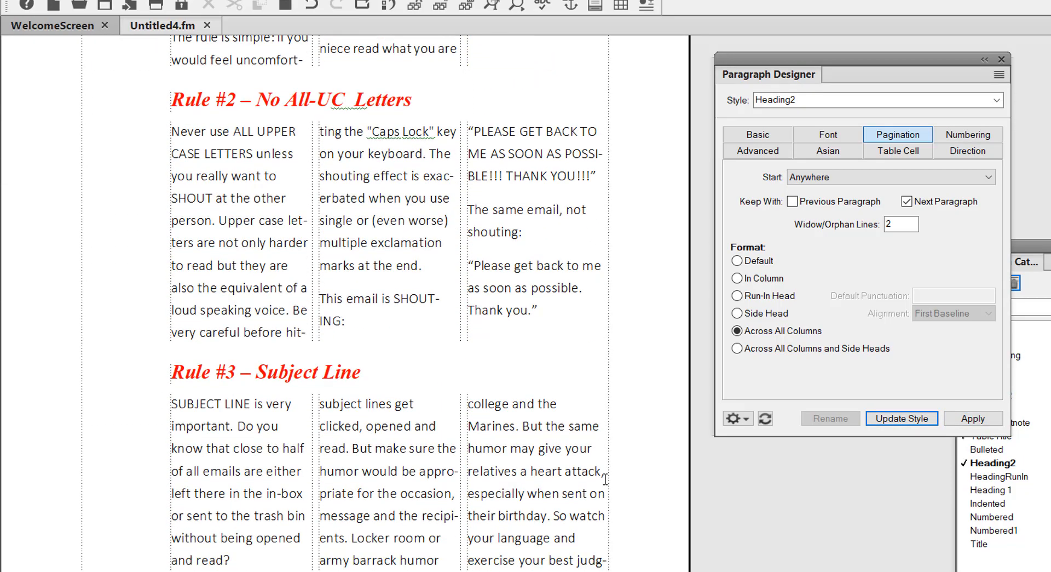
scroll("down", 3)
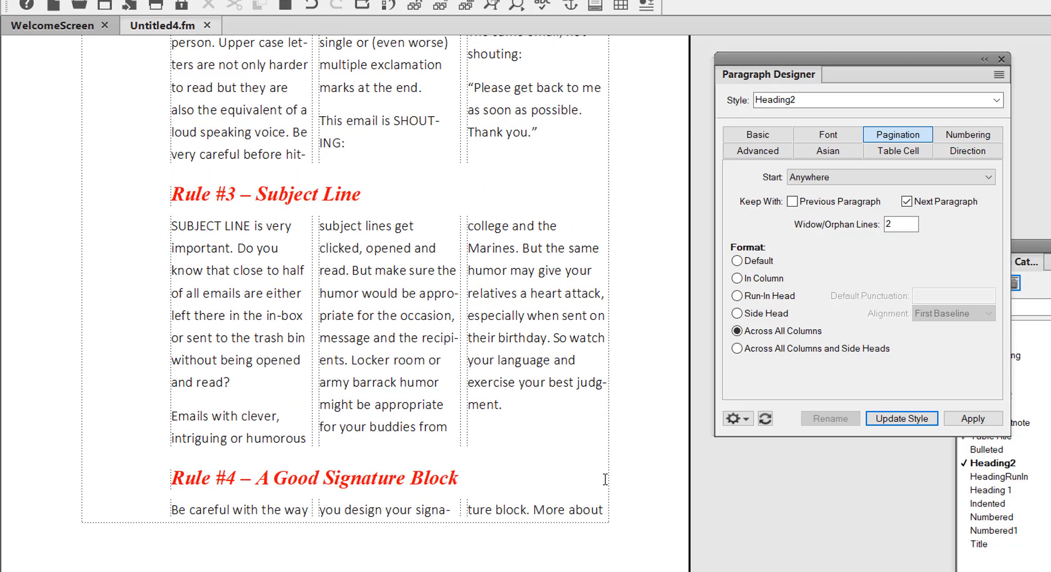
scroll("down", 3)
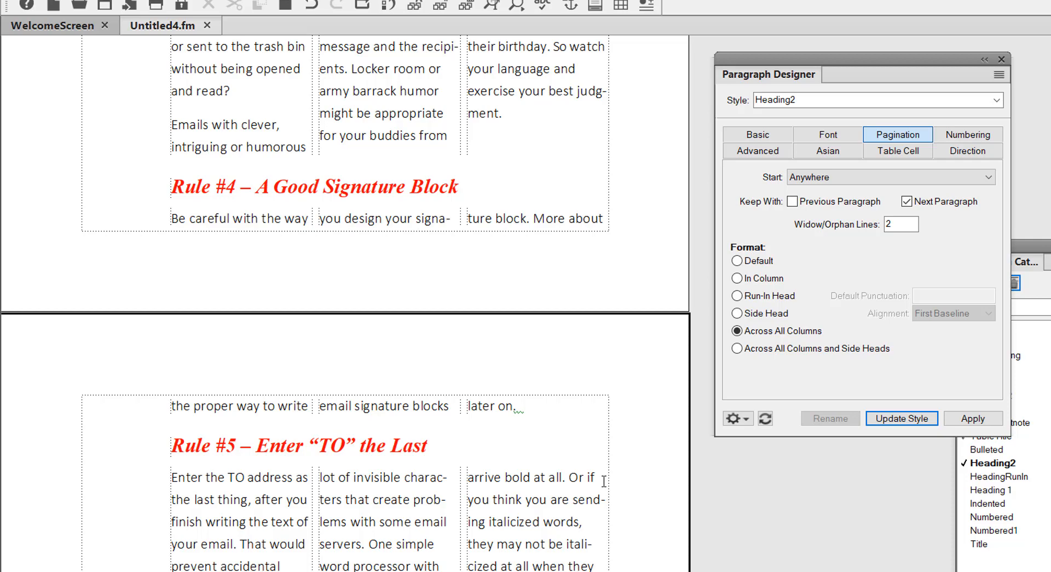
scroll("up", 3)
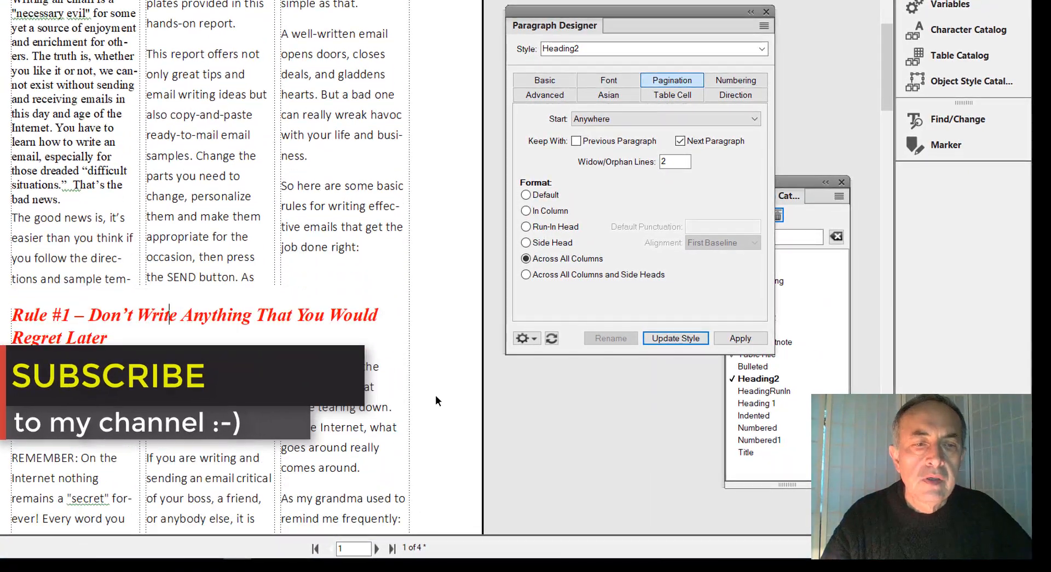
scroll("down", 3)
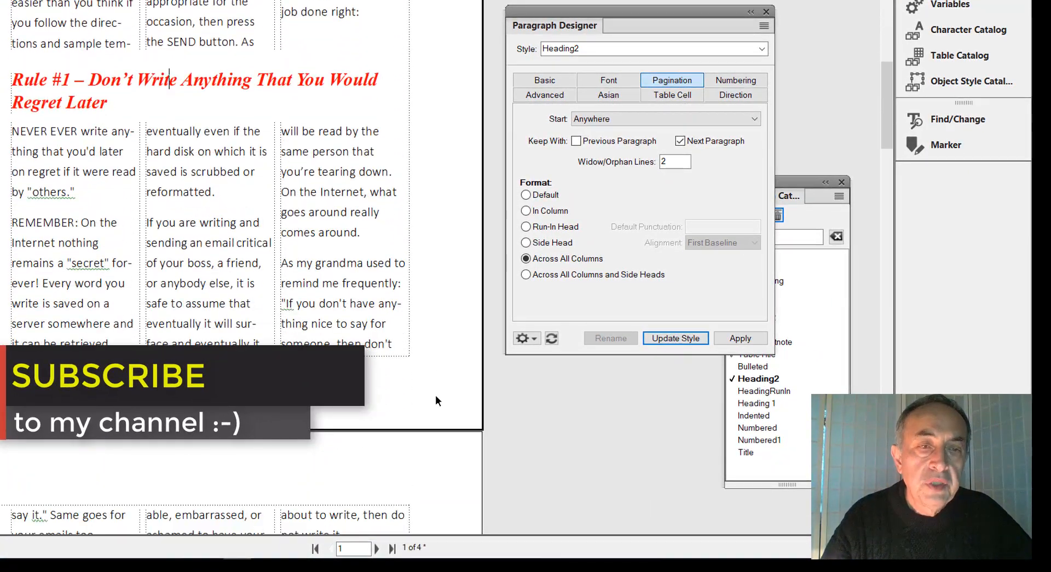